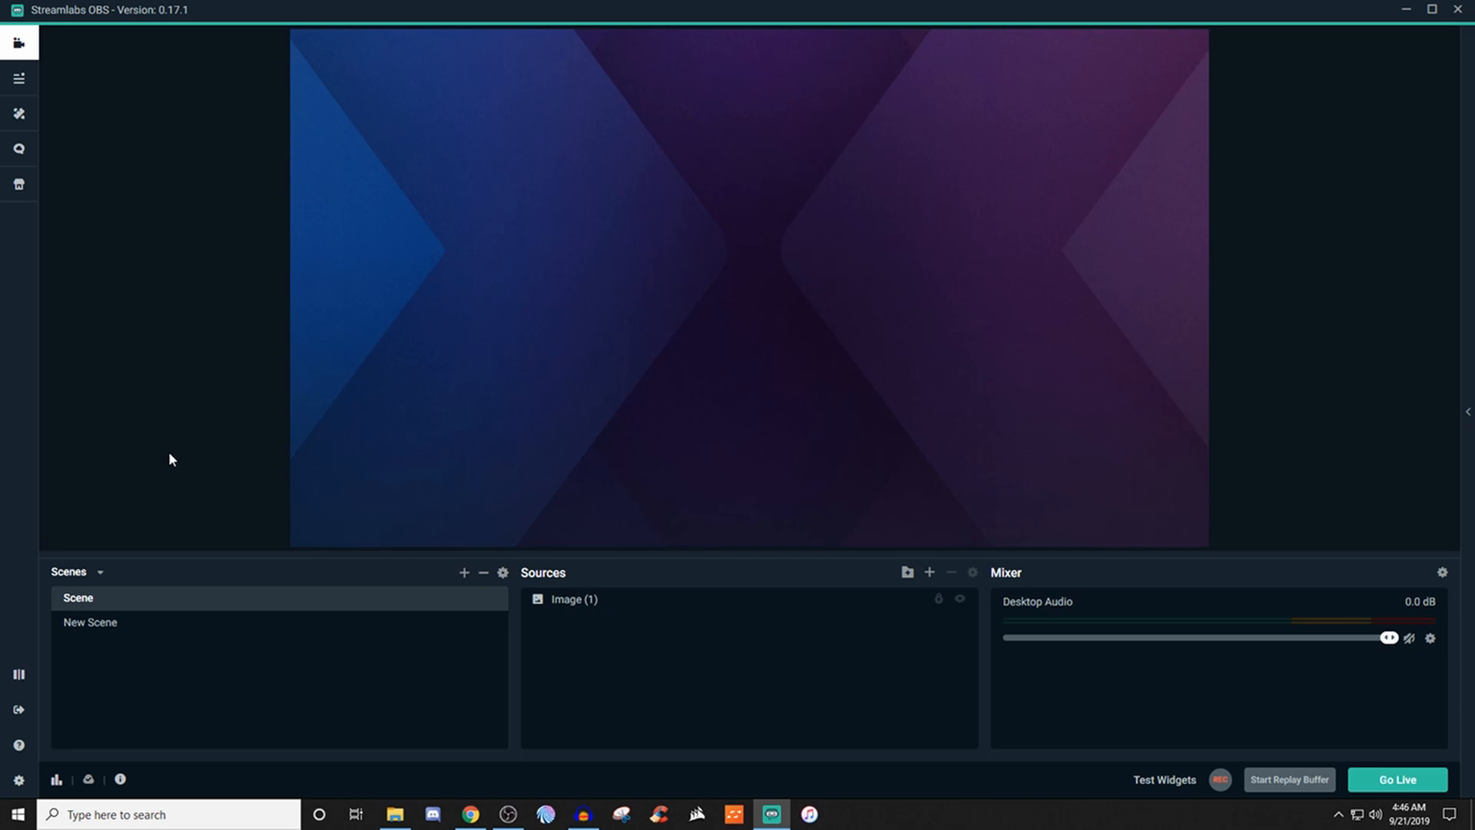
mouse_move(885, 579)
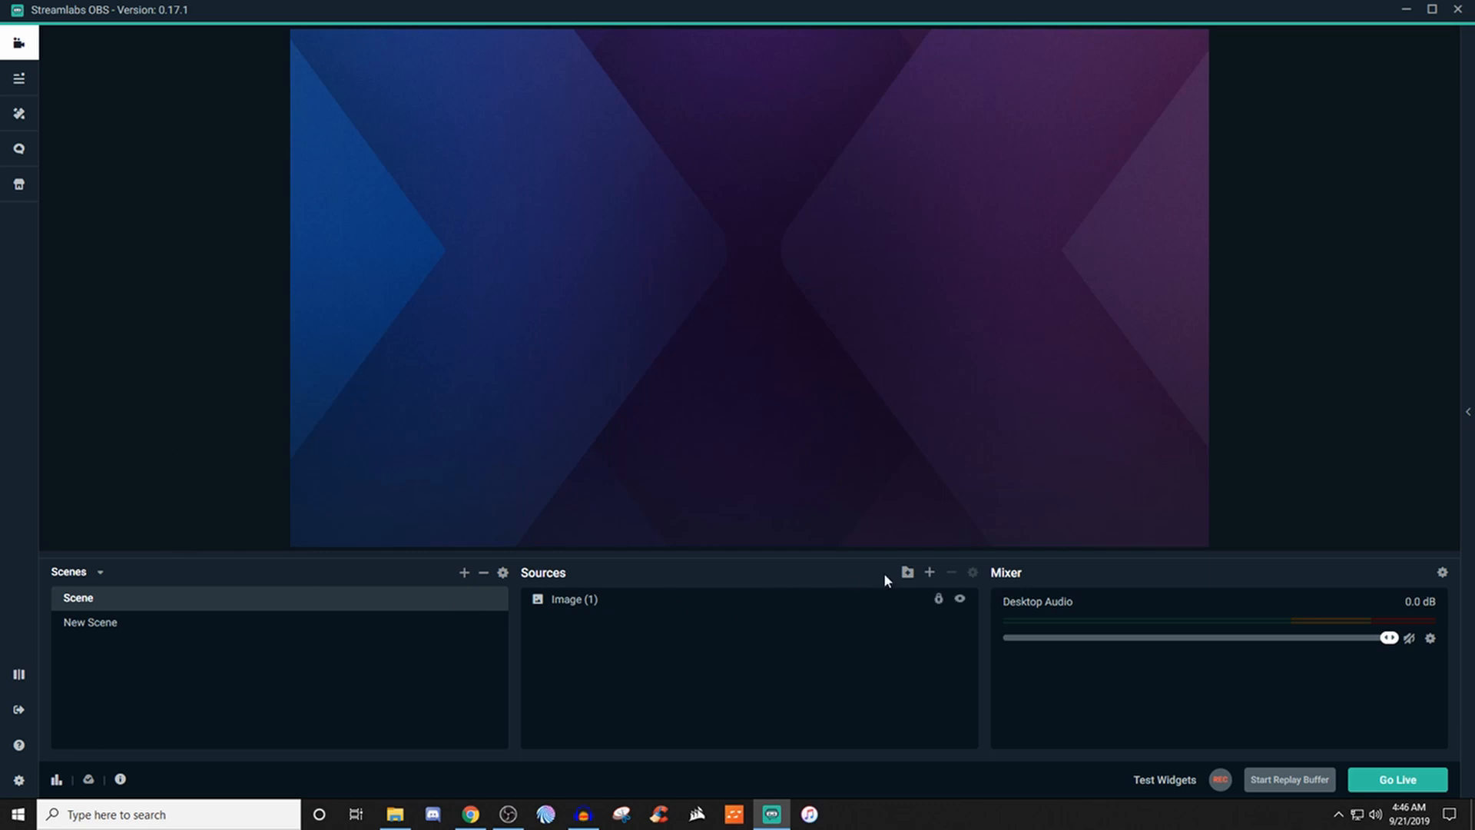
- Add The Jar widget from the Widgets catalogue as a new source named 'The Jar'
click(928, 573)
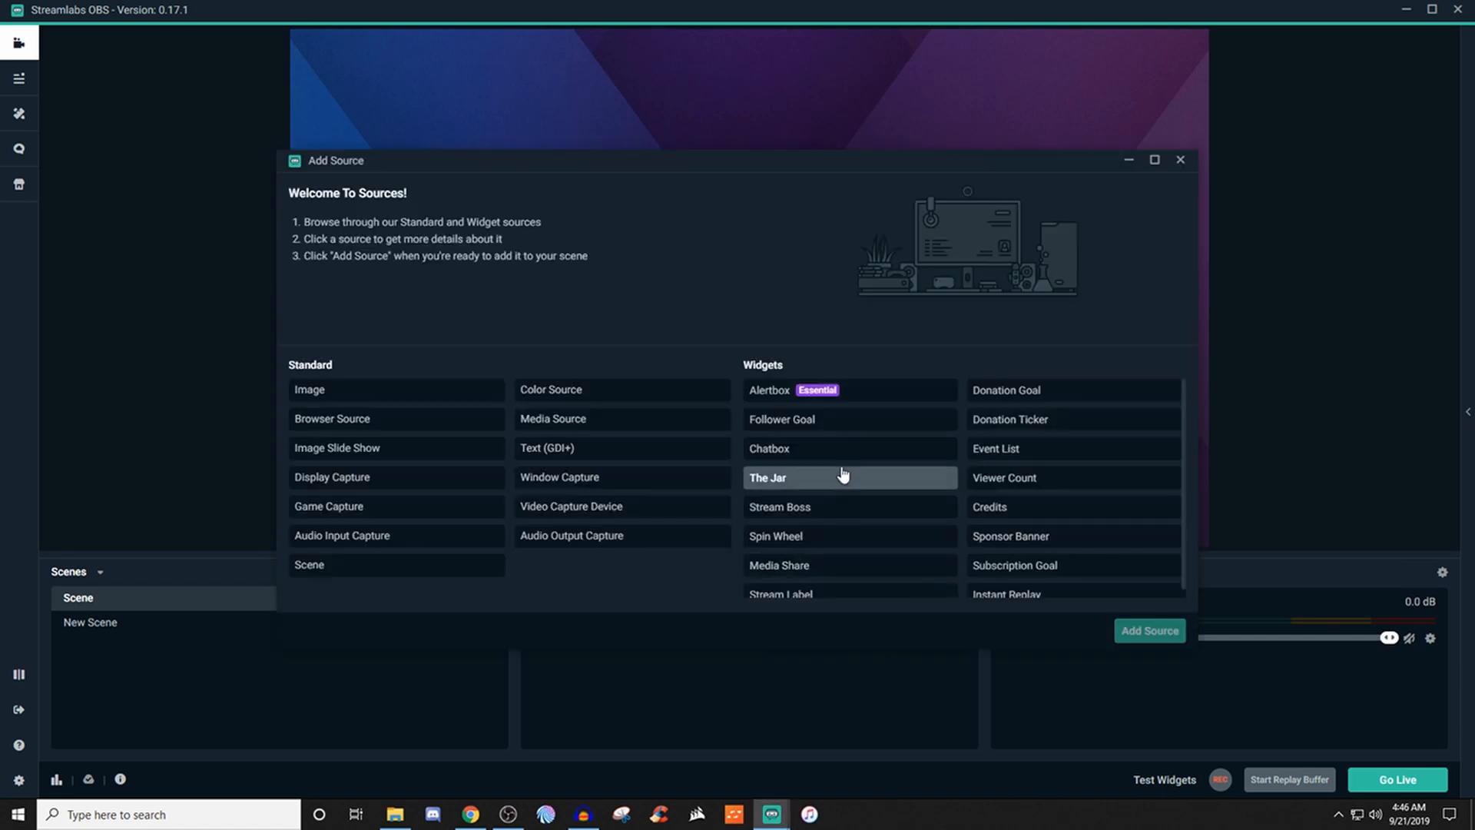
click(810, 476)
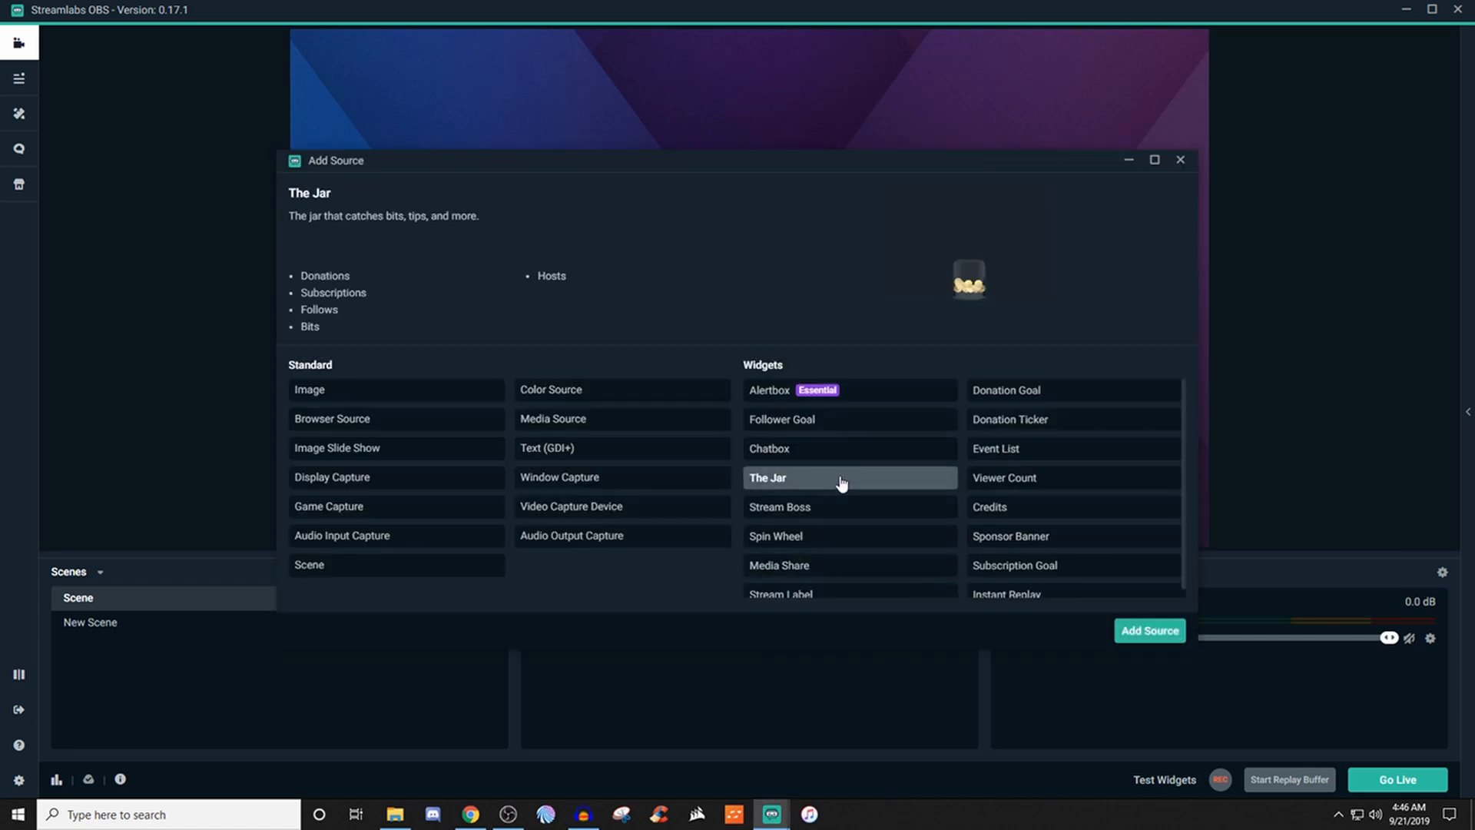
click(1149, 630)
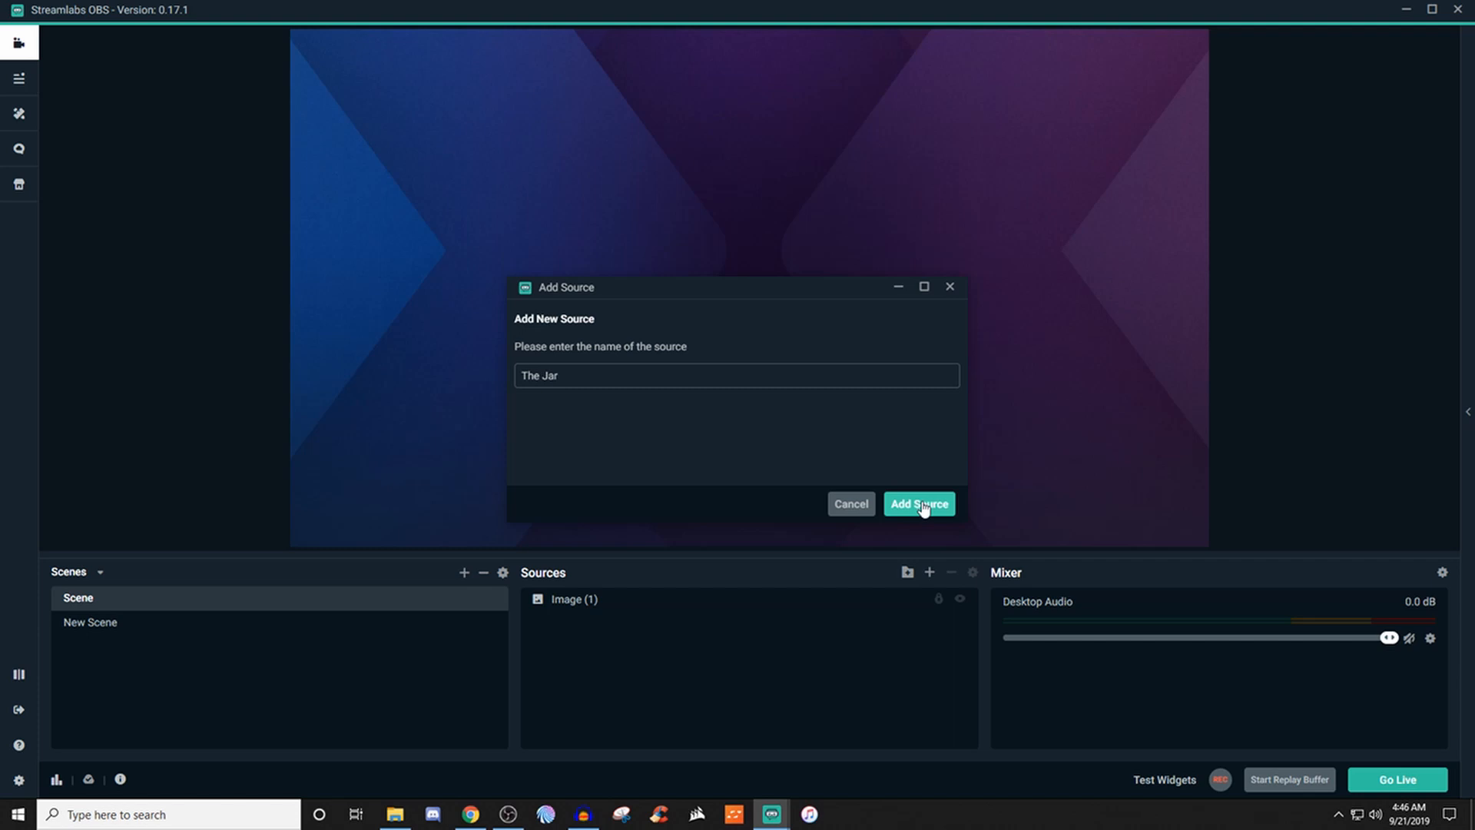
click(918, 504)
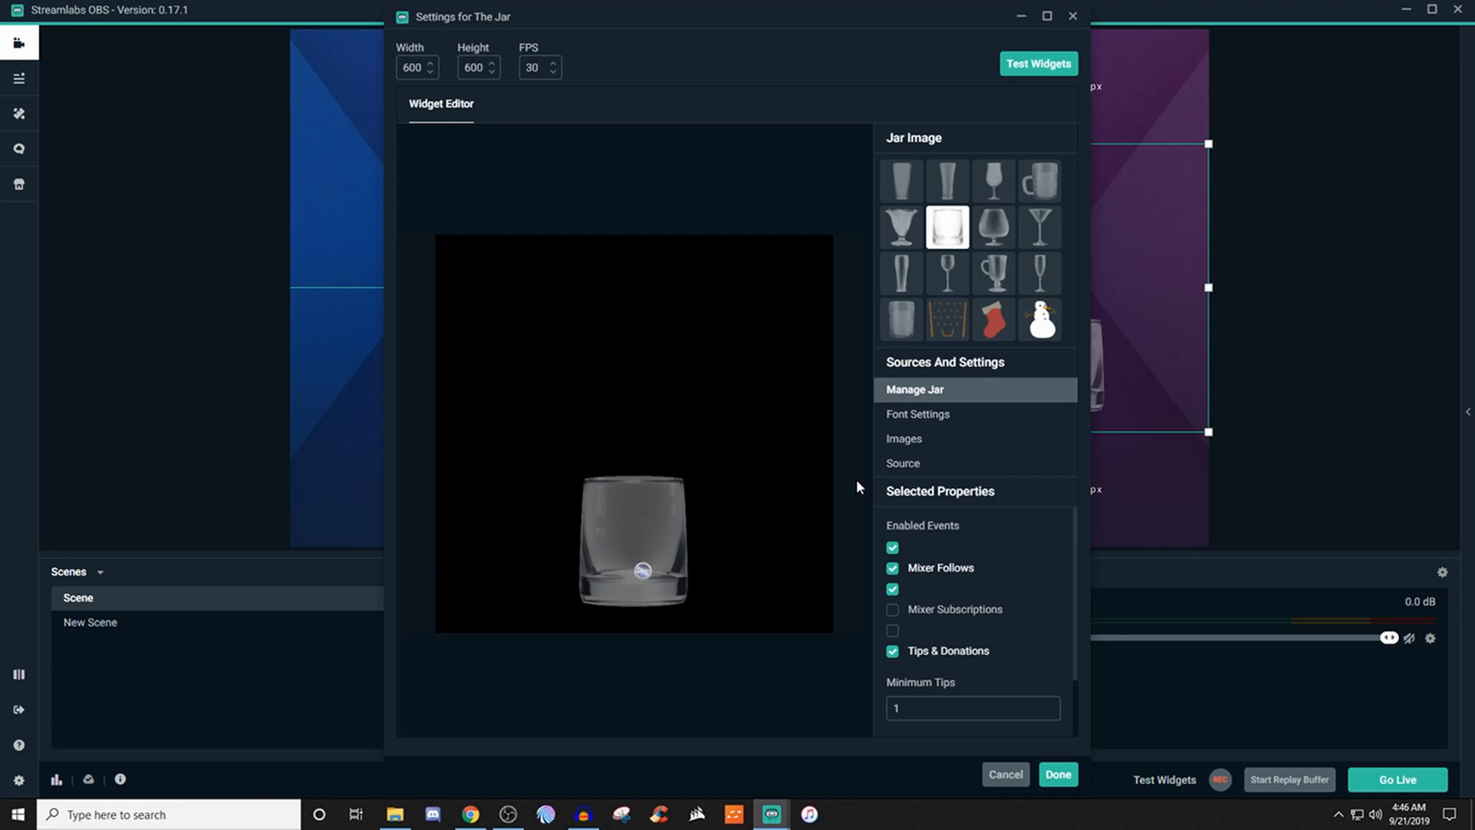
mouse_move(873, 443)
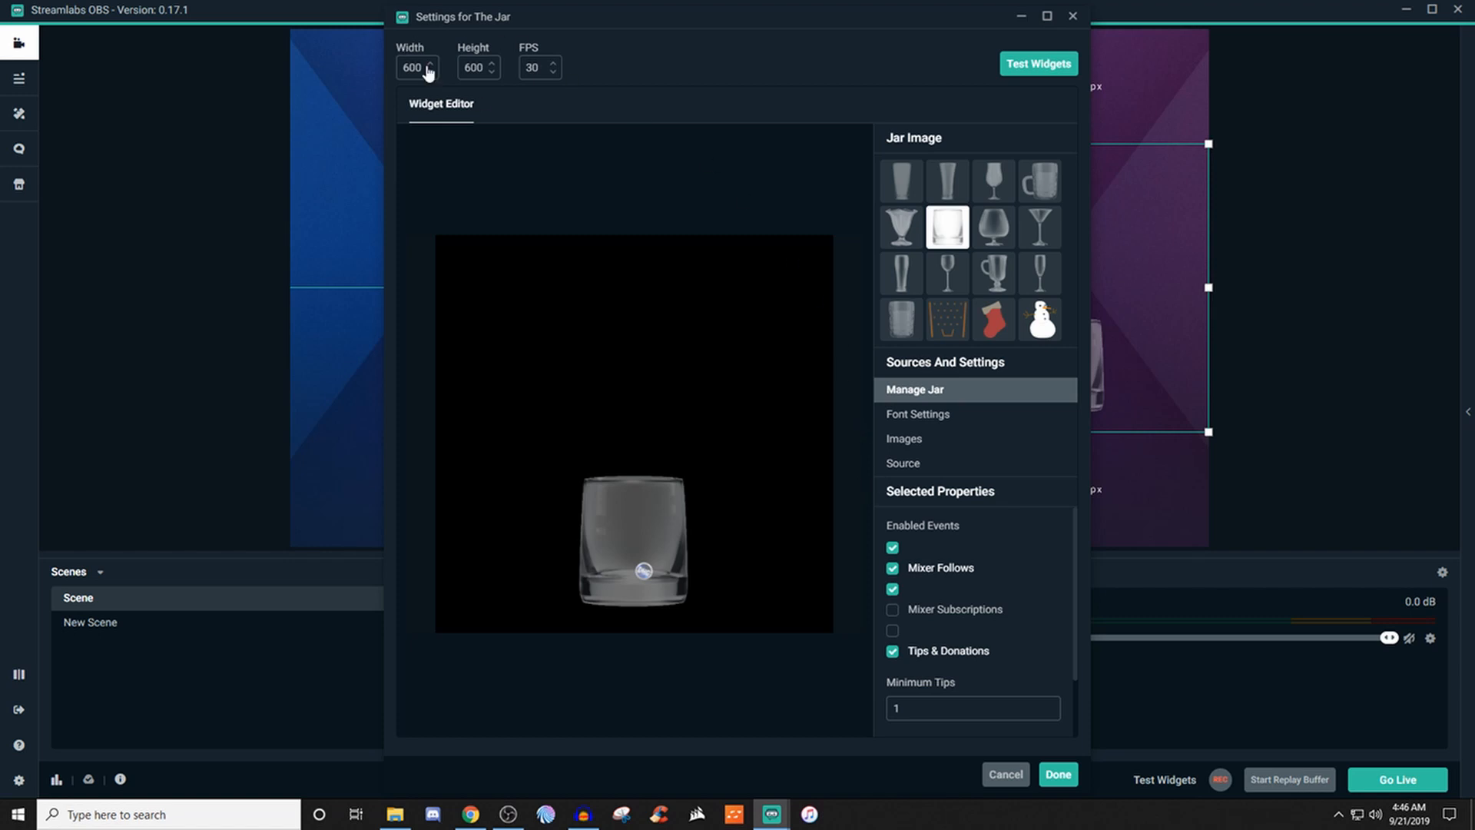
mouse_move(504, 109)
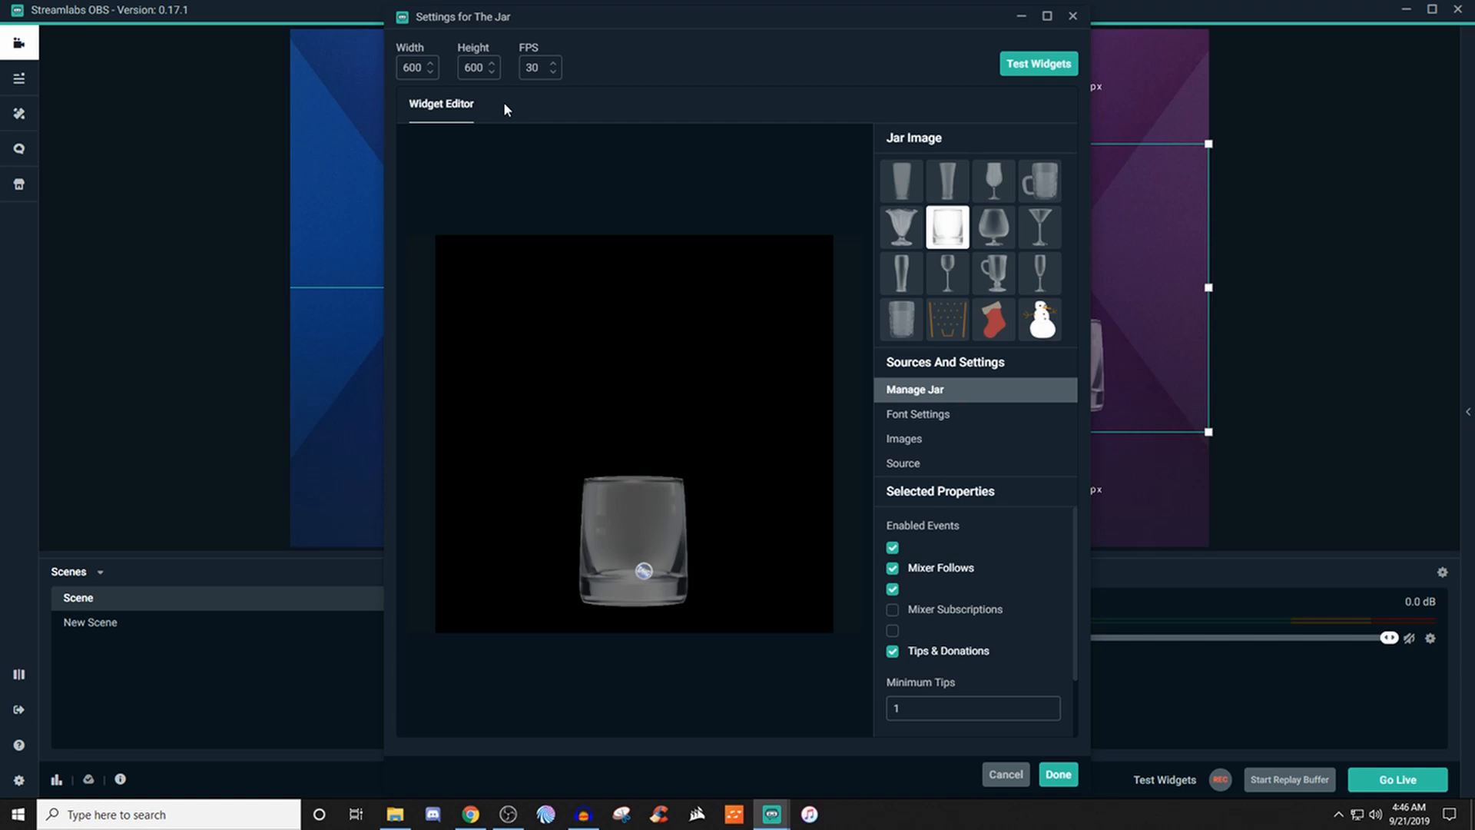
mouse_move(856, 110)
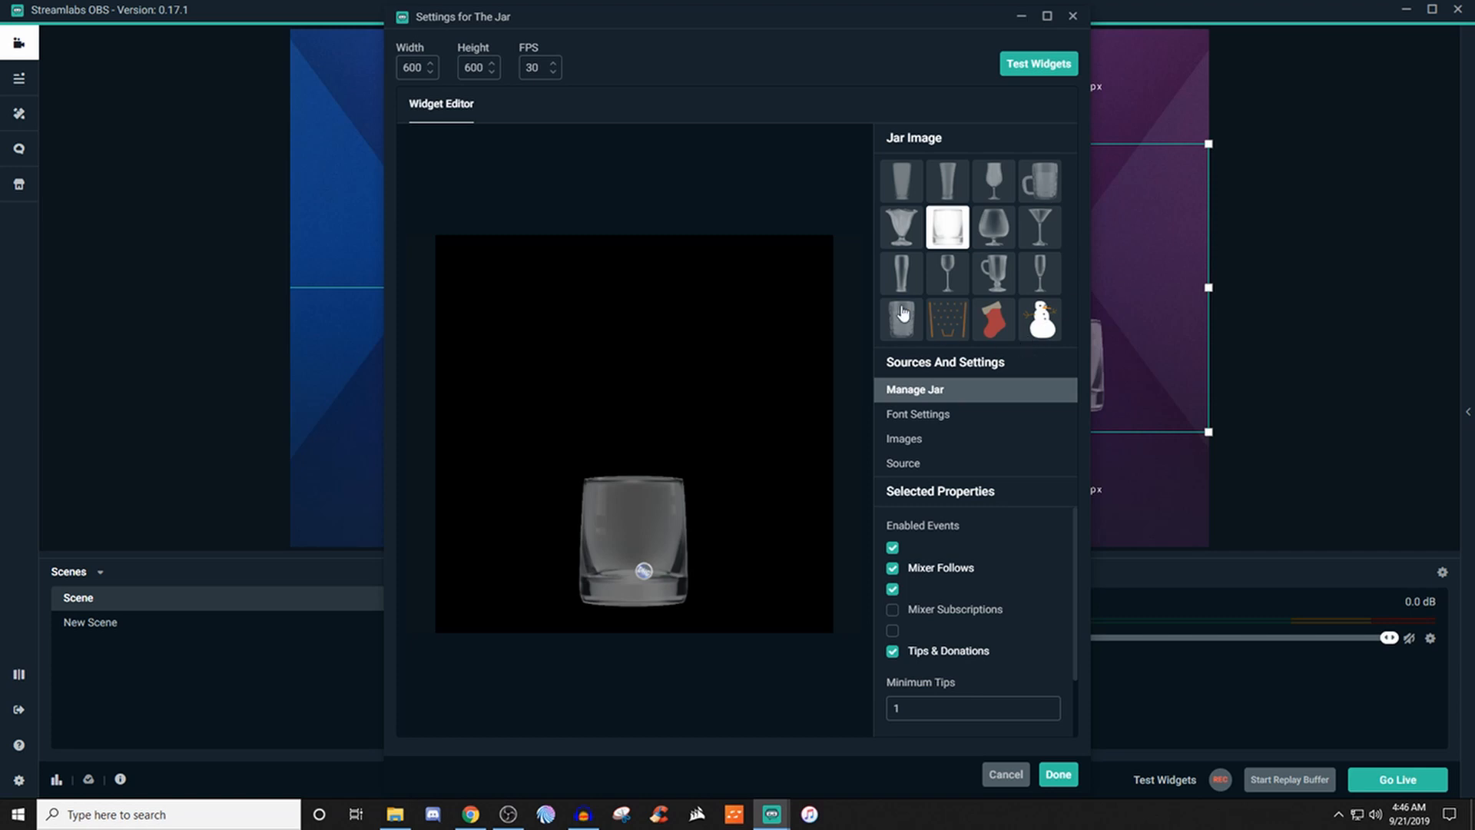
mouse_move(969, 323)
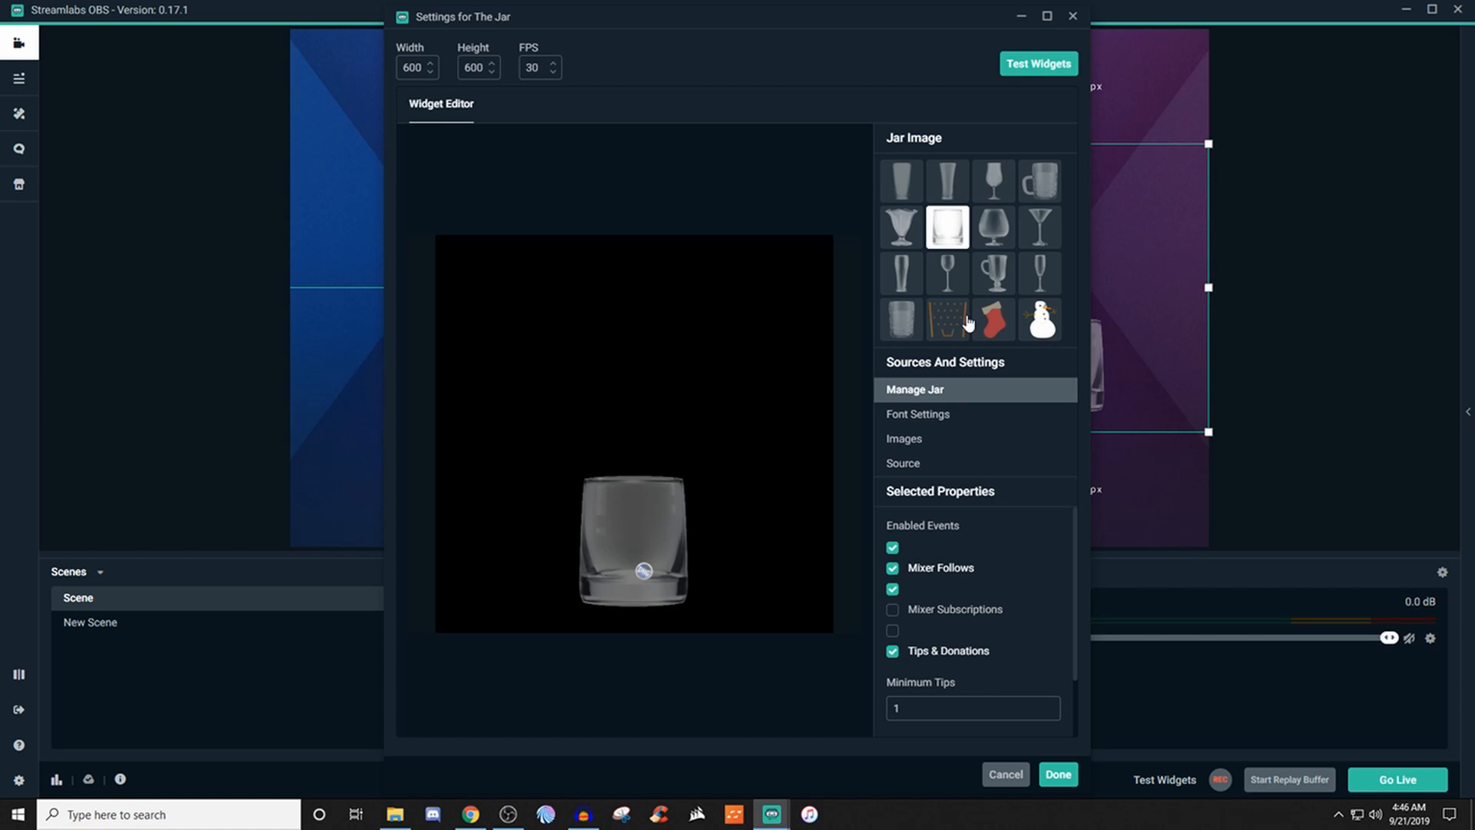
mouse_move(959, 401)
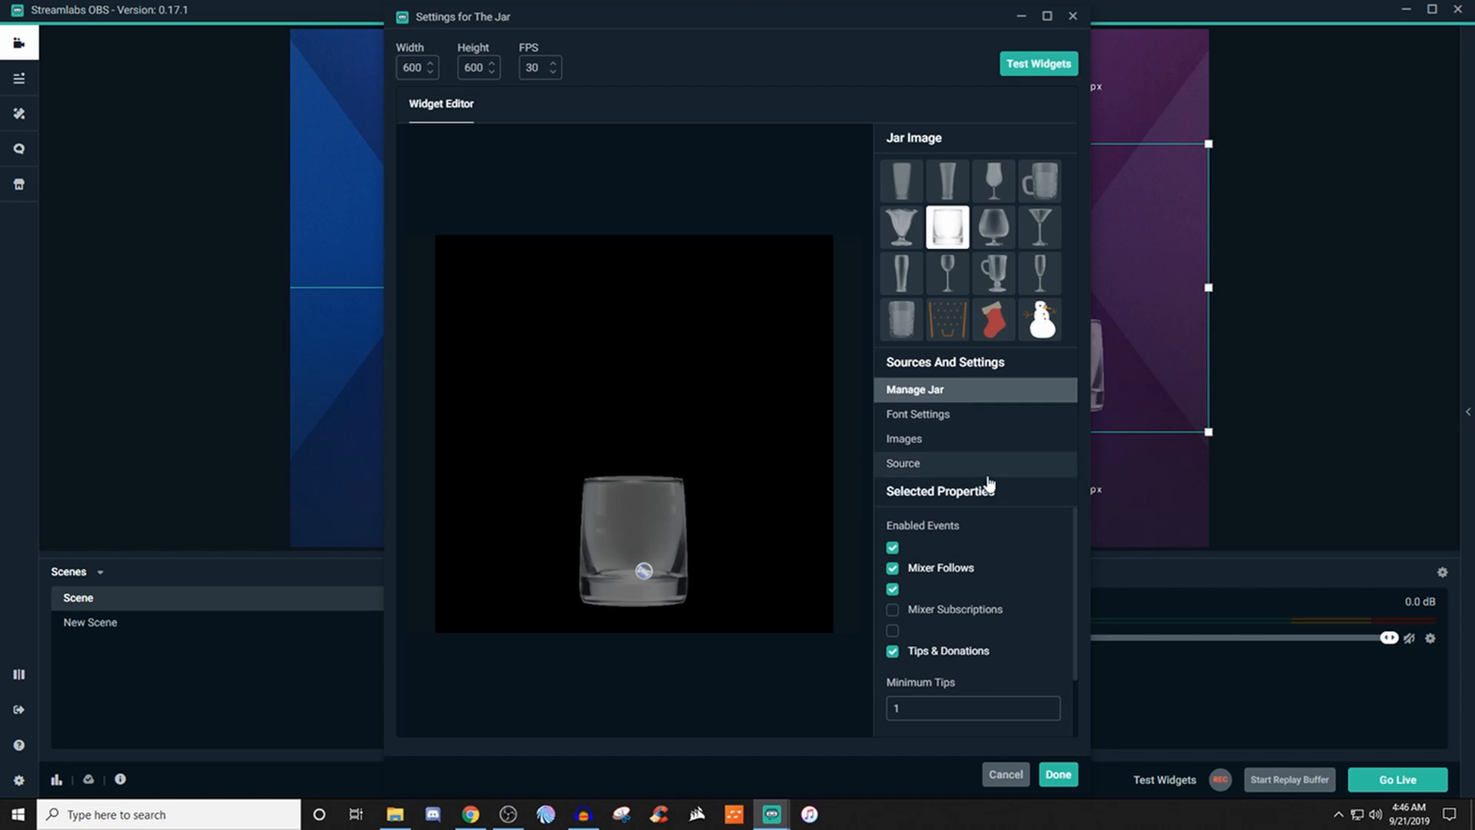
mouse_move(1024, 493)
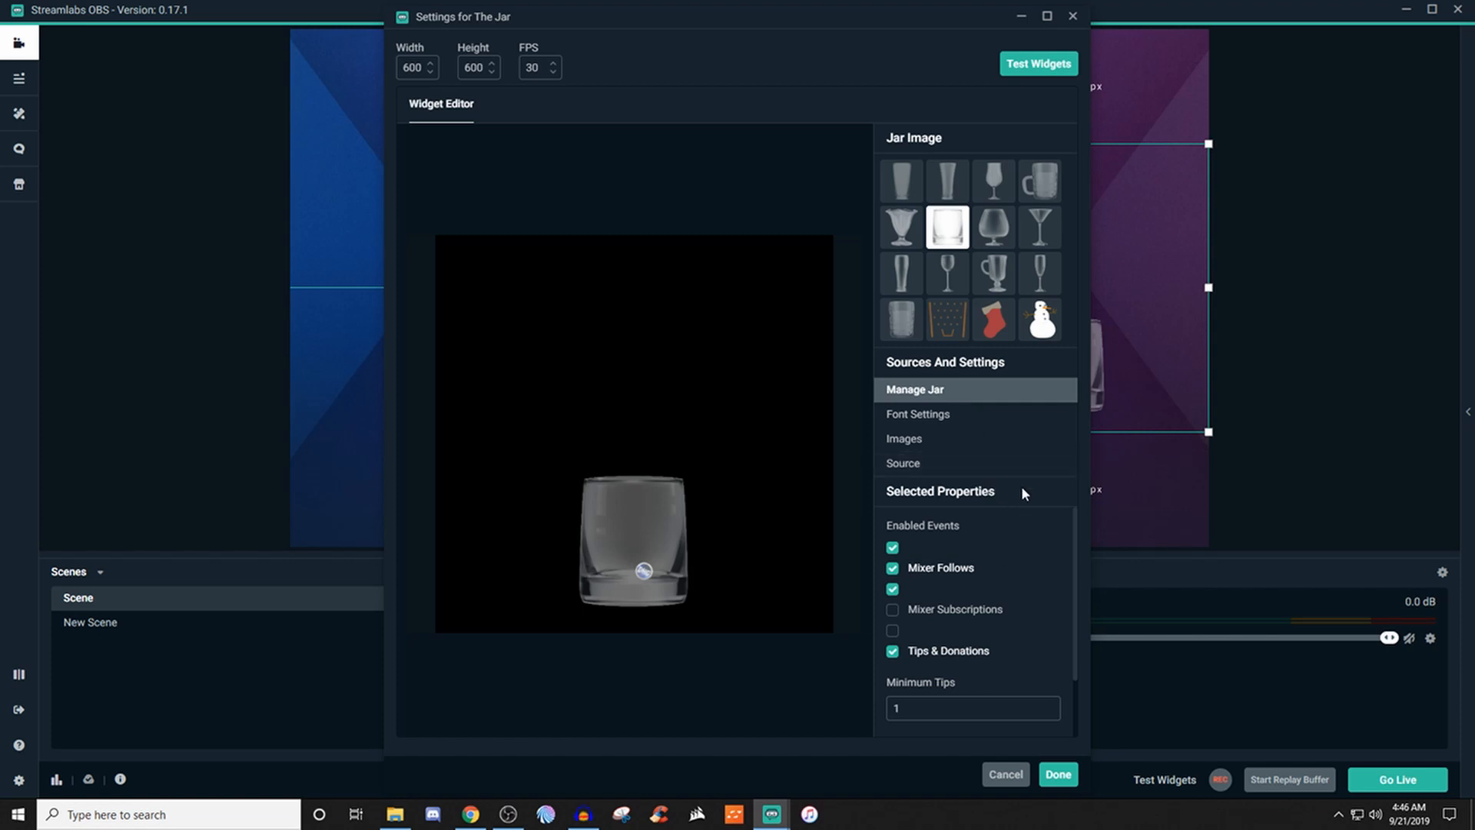
mouse_move(995, 661)
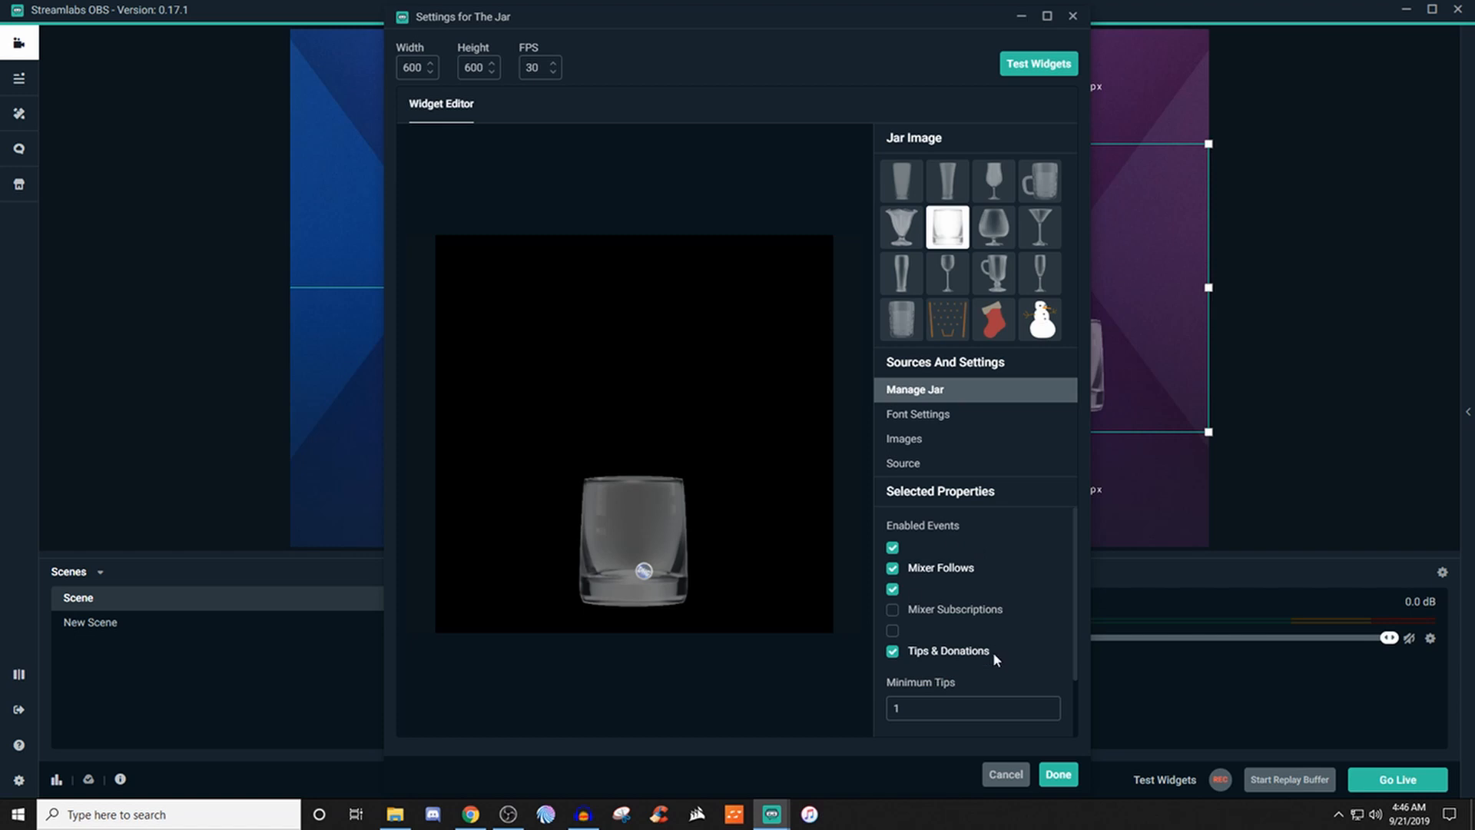
mouse_move(985, 632)
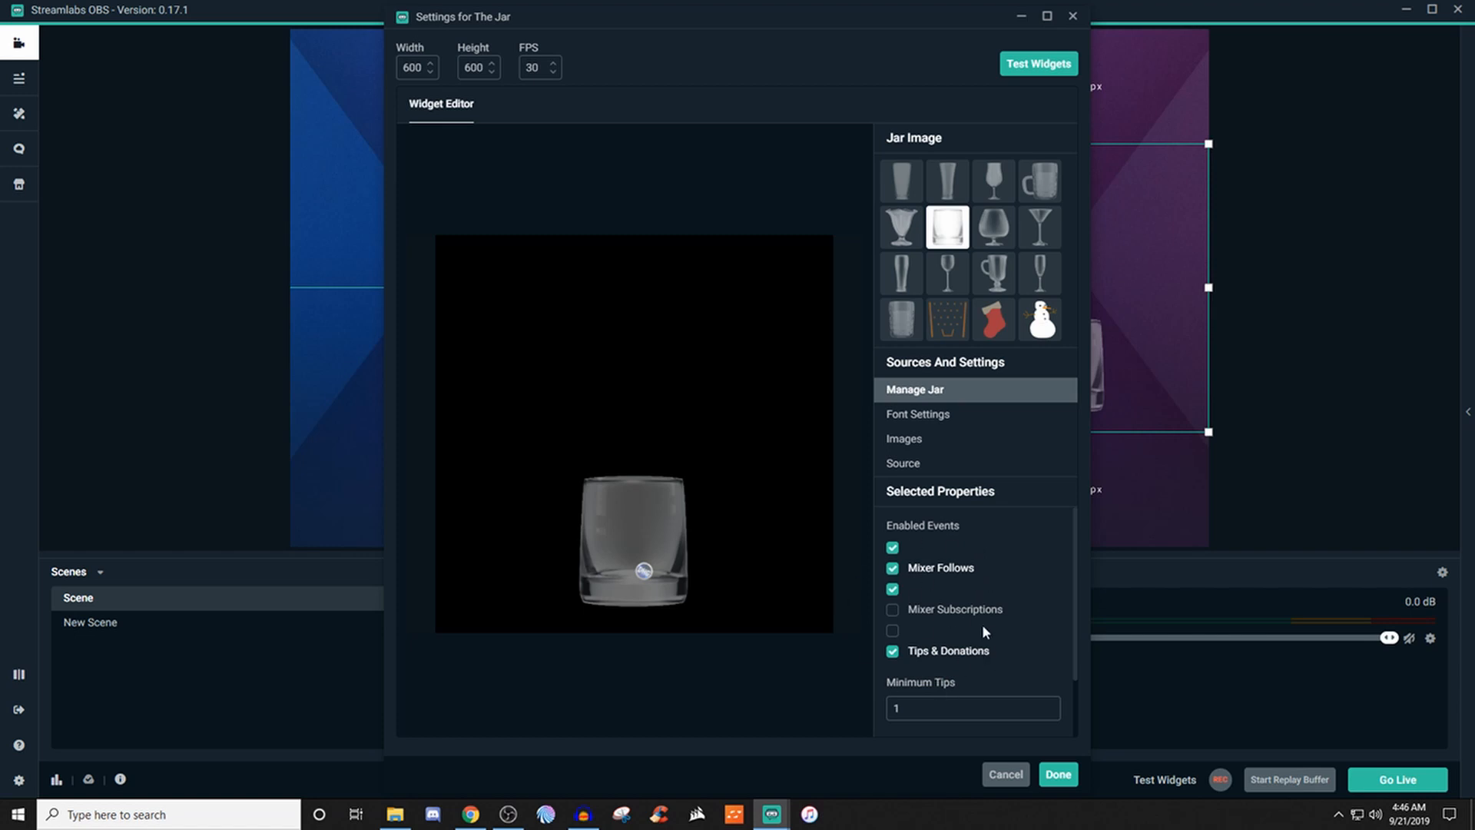
mouse_move(616, 553)
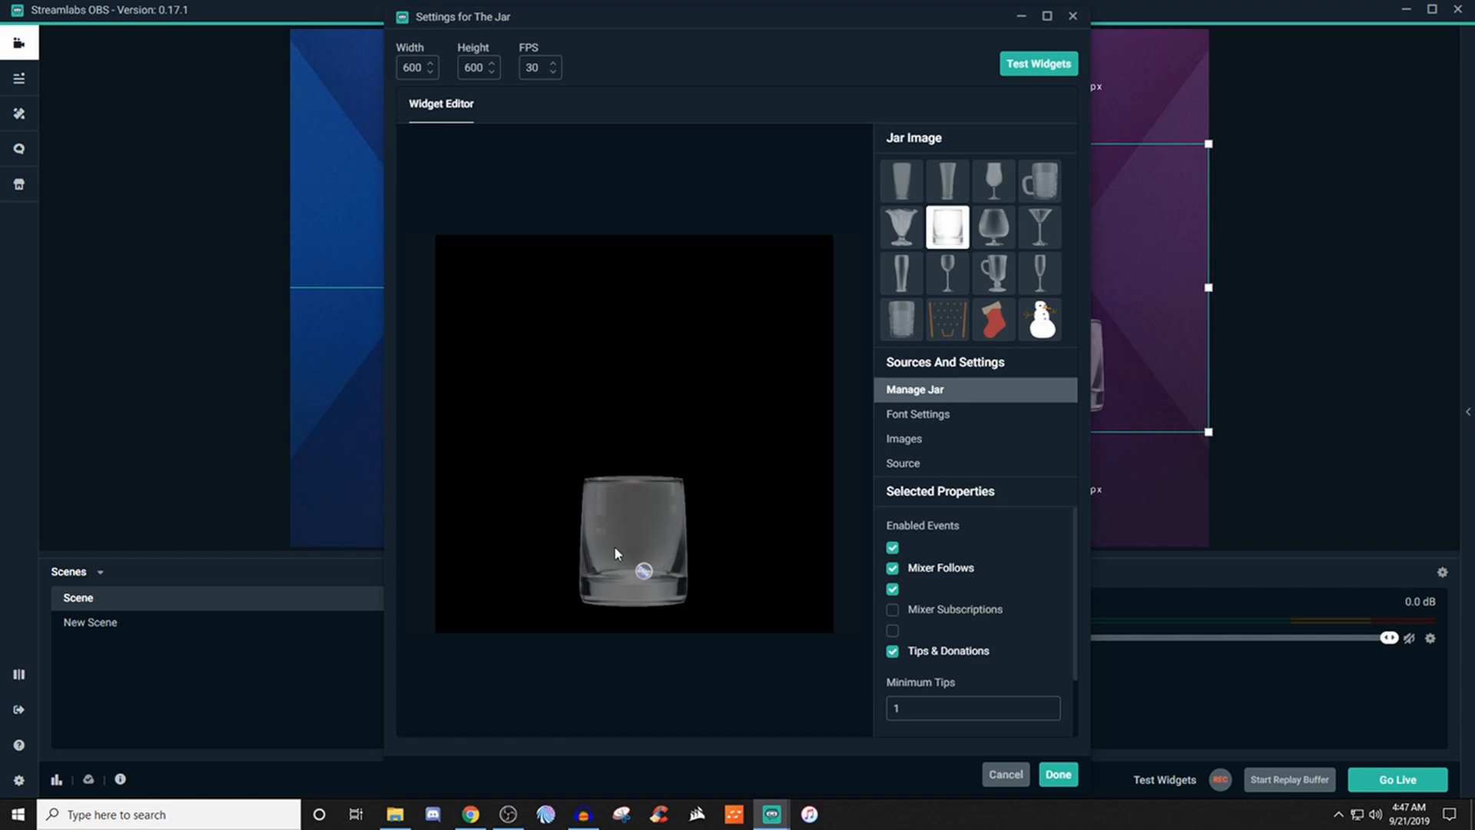
mouse_move(790, 405)
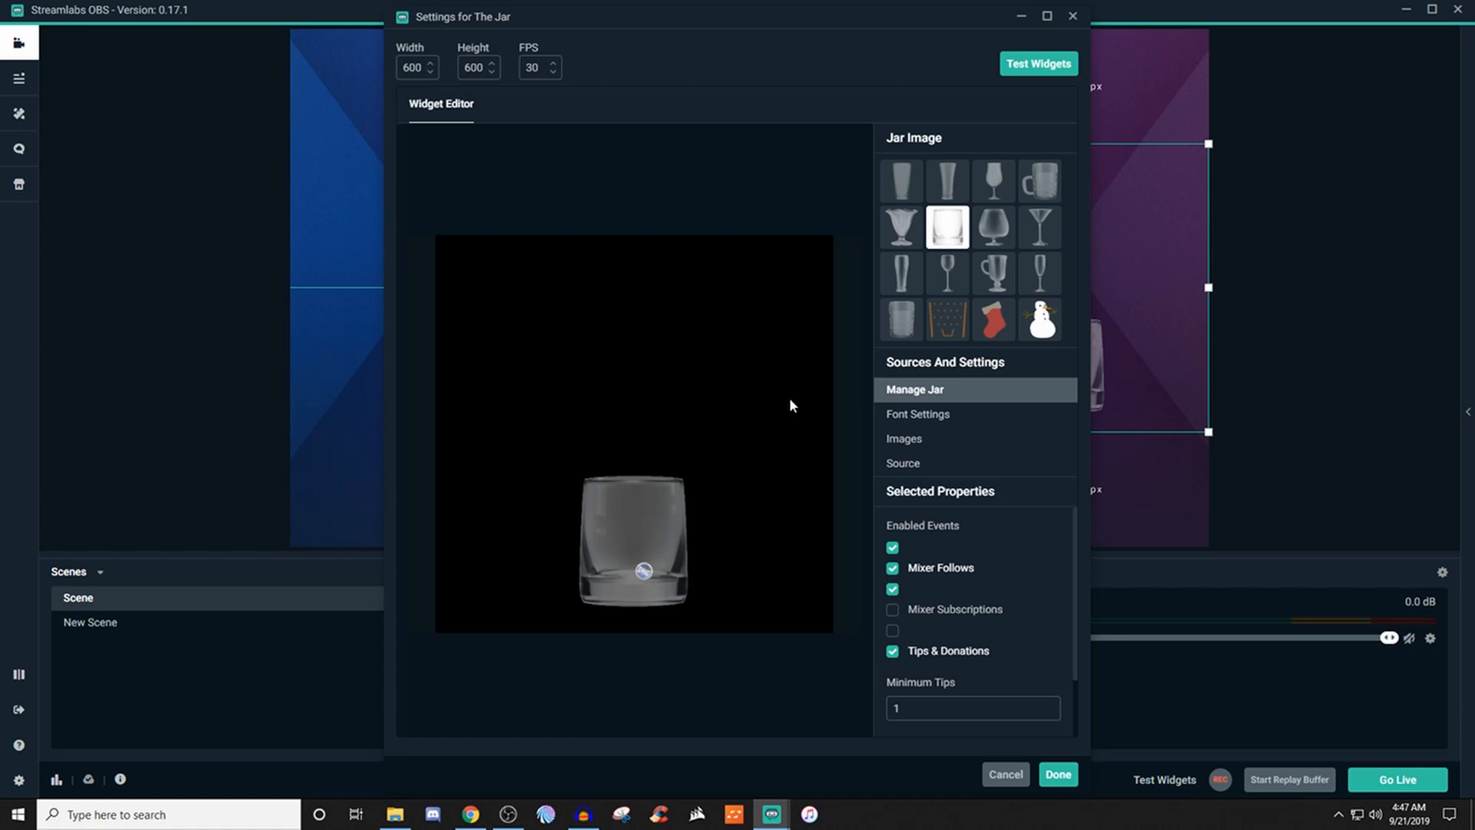
- Show The Jar's Font Settings (text display off, Open Sans, size 32)
click(917, 414)
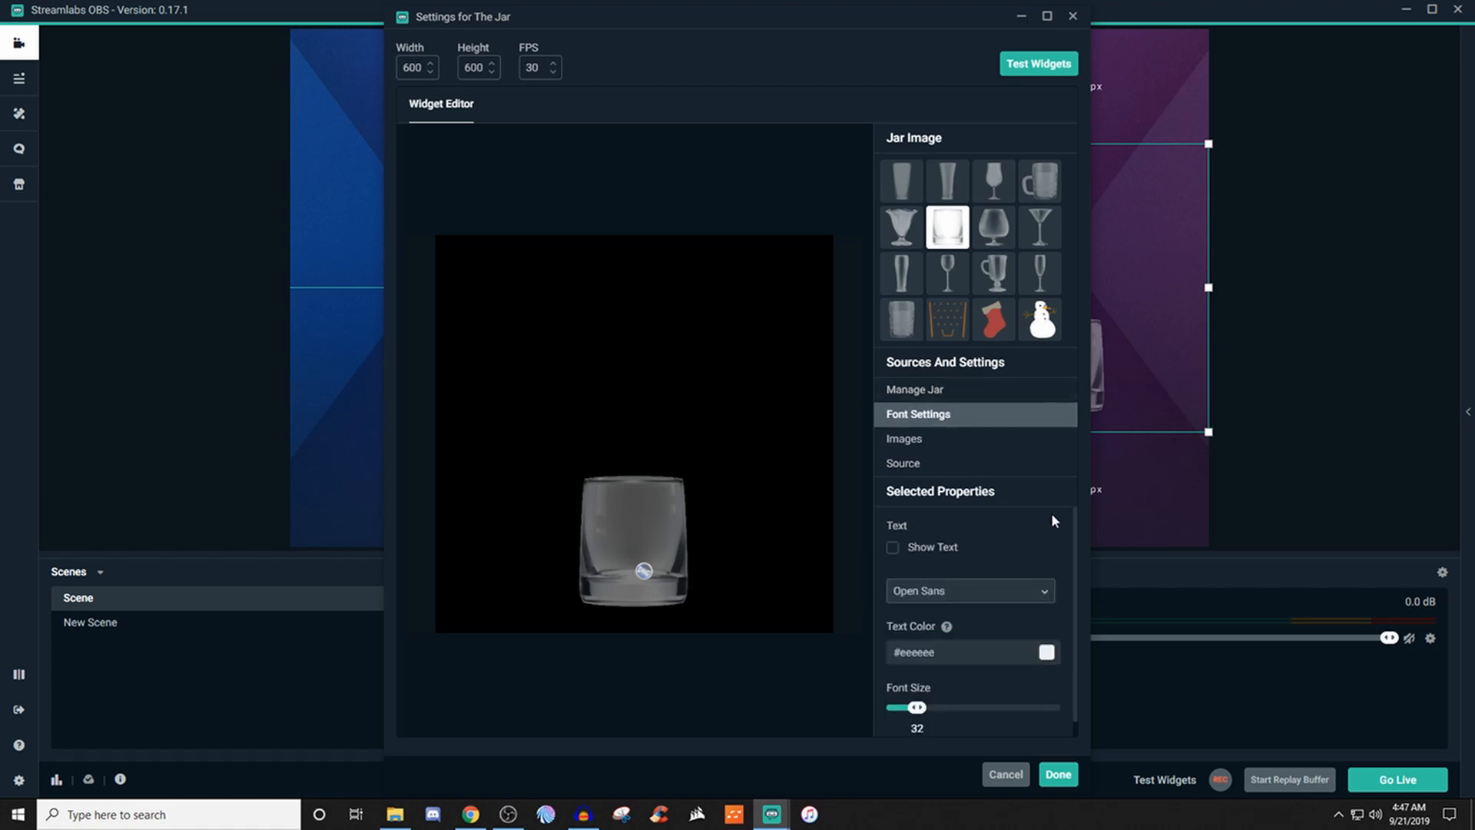
mouse_move(748, 320)
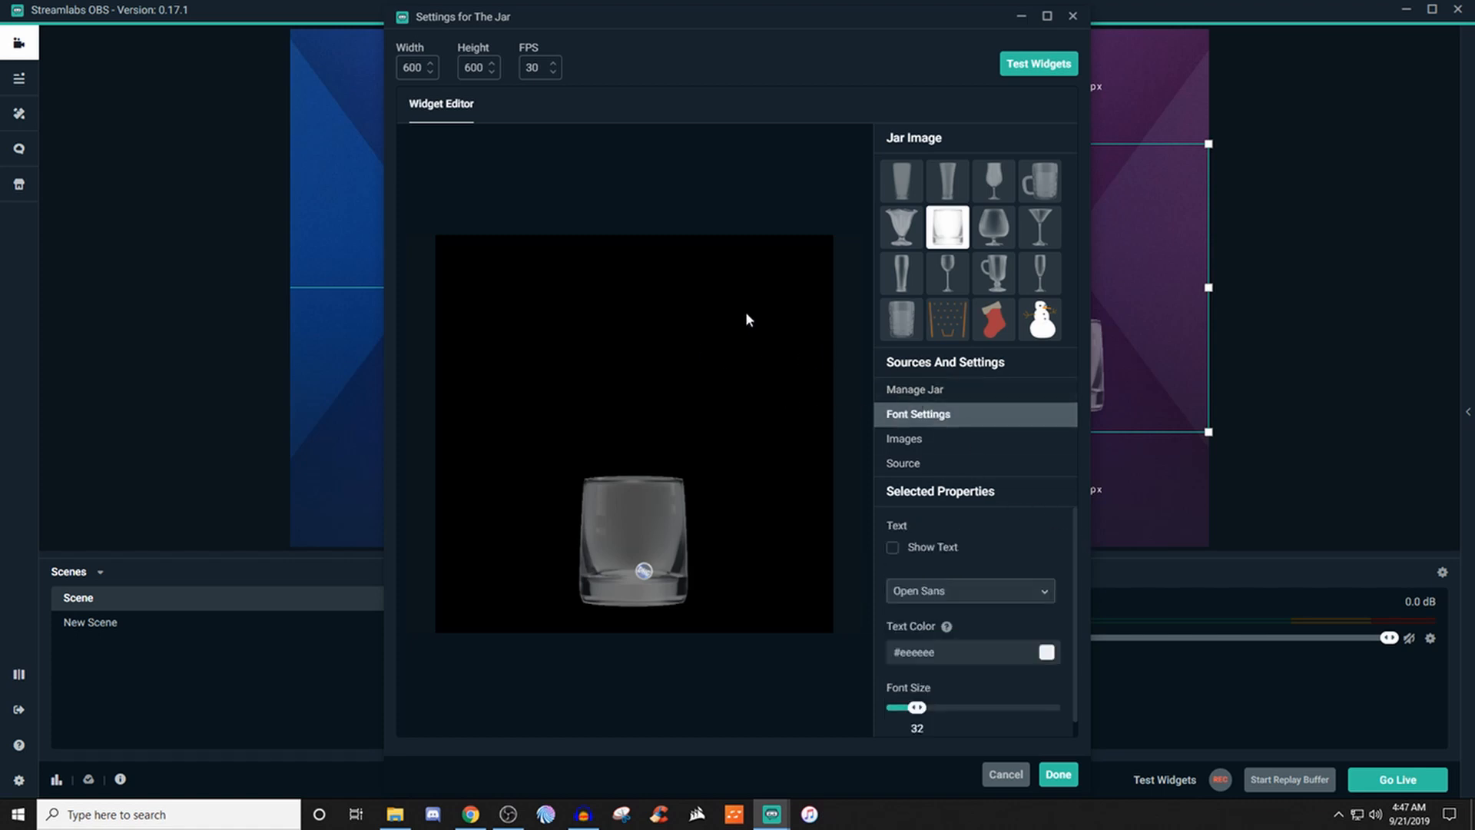
mouse_move(482, 310)
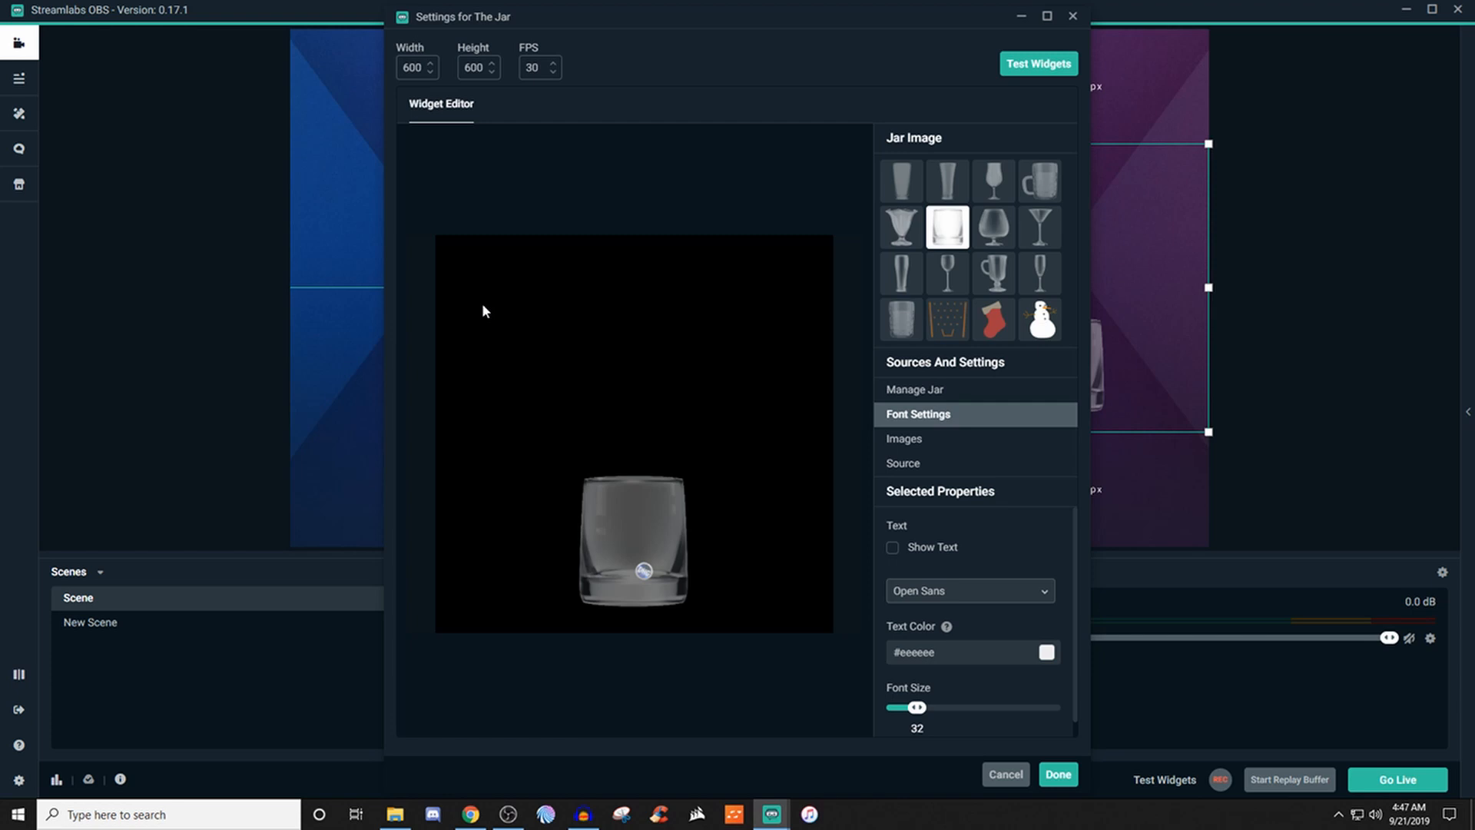
mouse_move(791, 336)
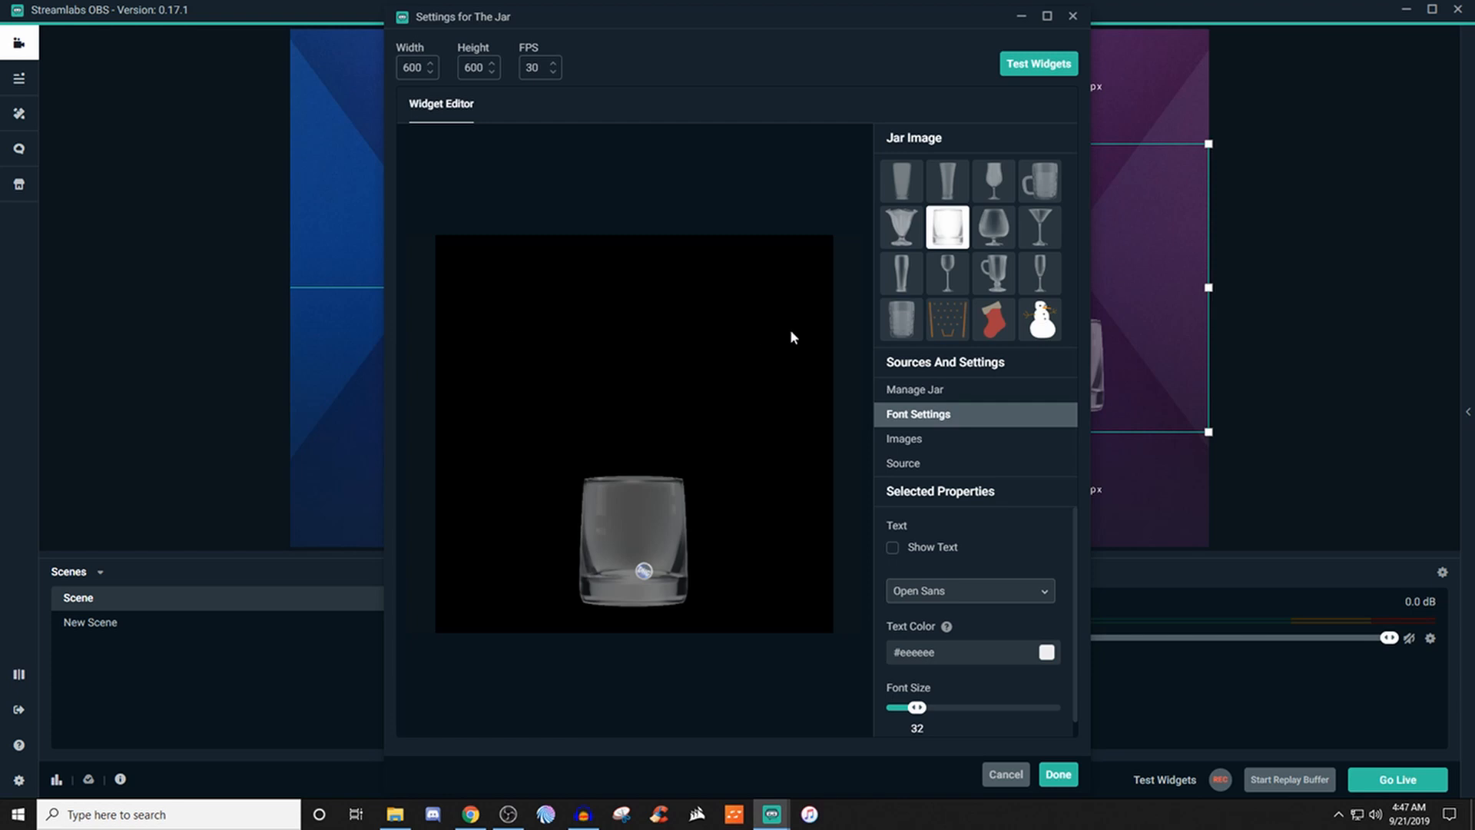
mouse_move(533, 333)
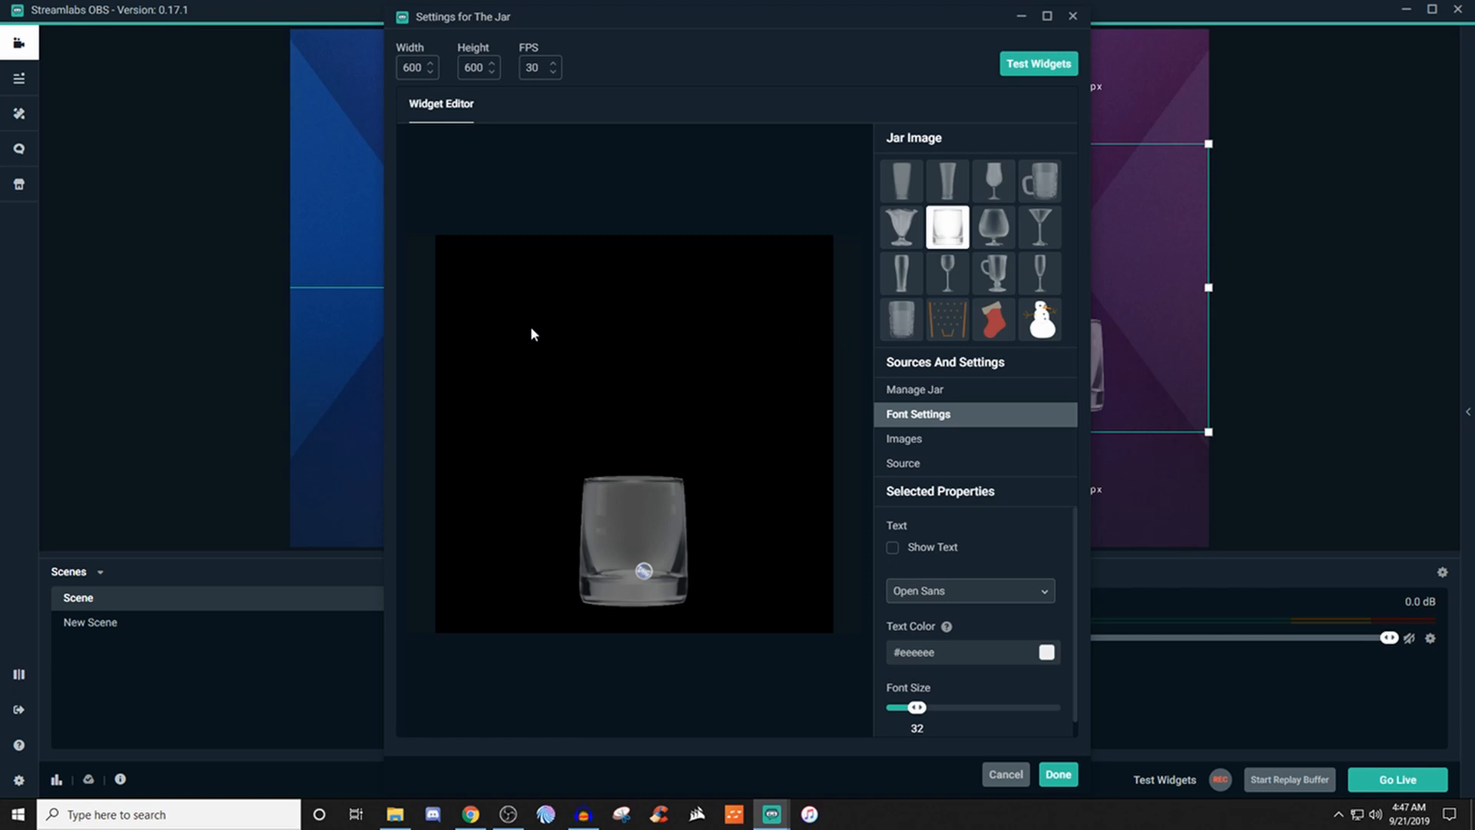
mouse_move(644, 573)
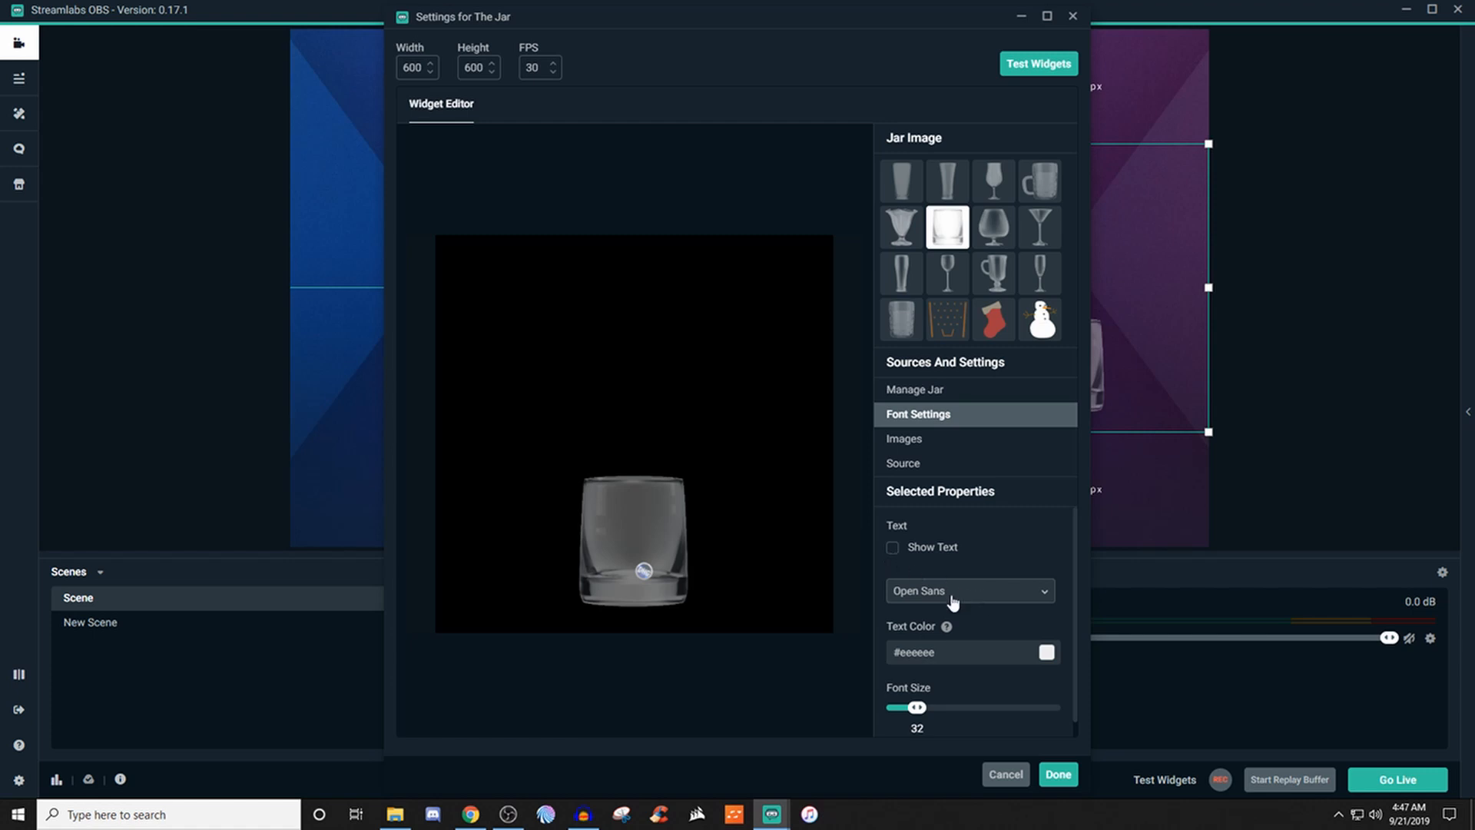
mouse_move(966, 590)
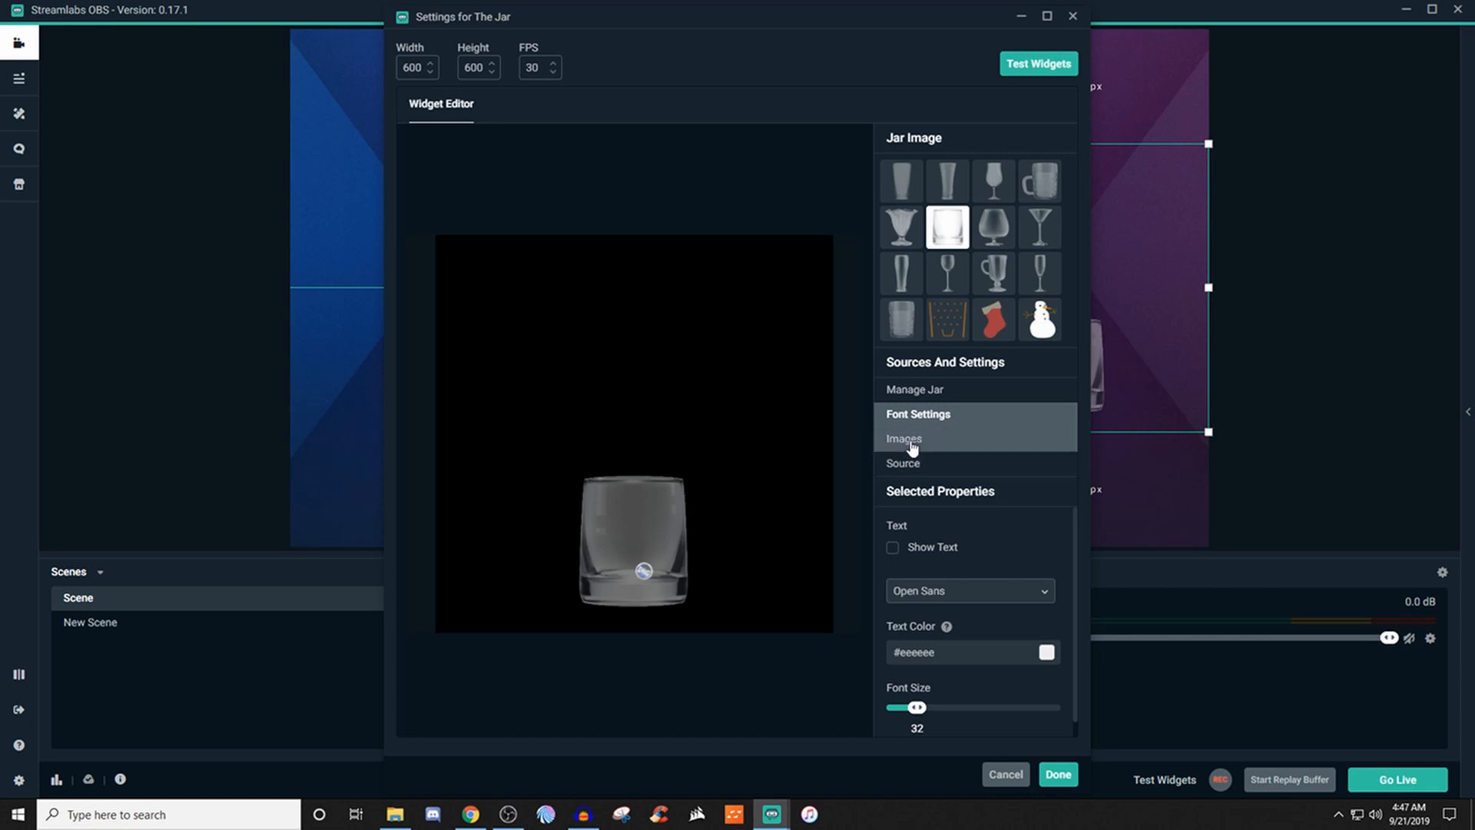
- Review the Images list: DHG logos for subscriptions/follows, bronze and silver coins for tips
click(904, 438)
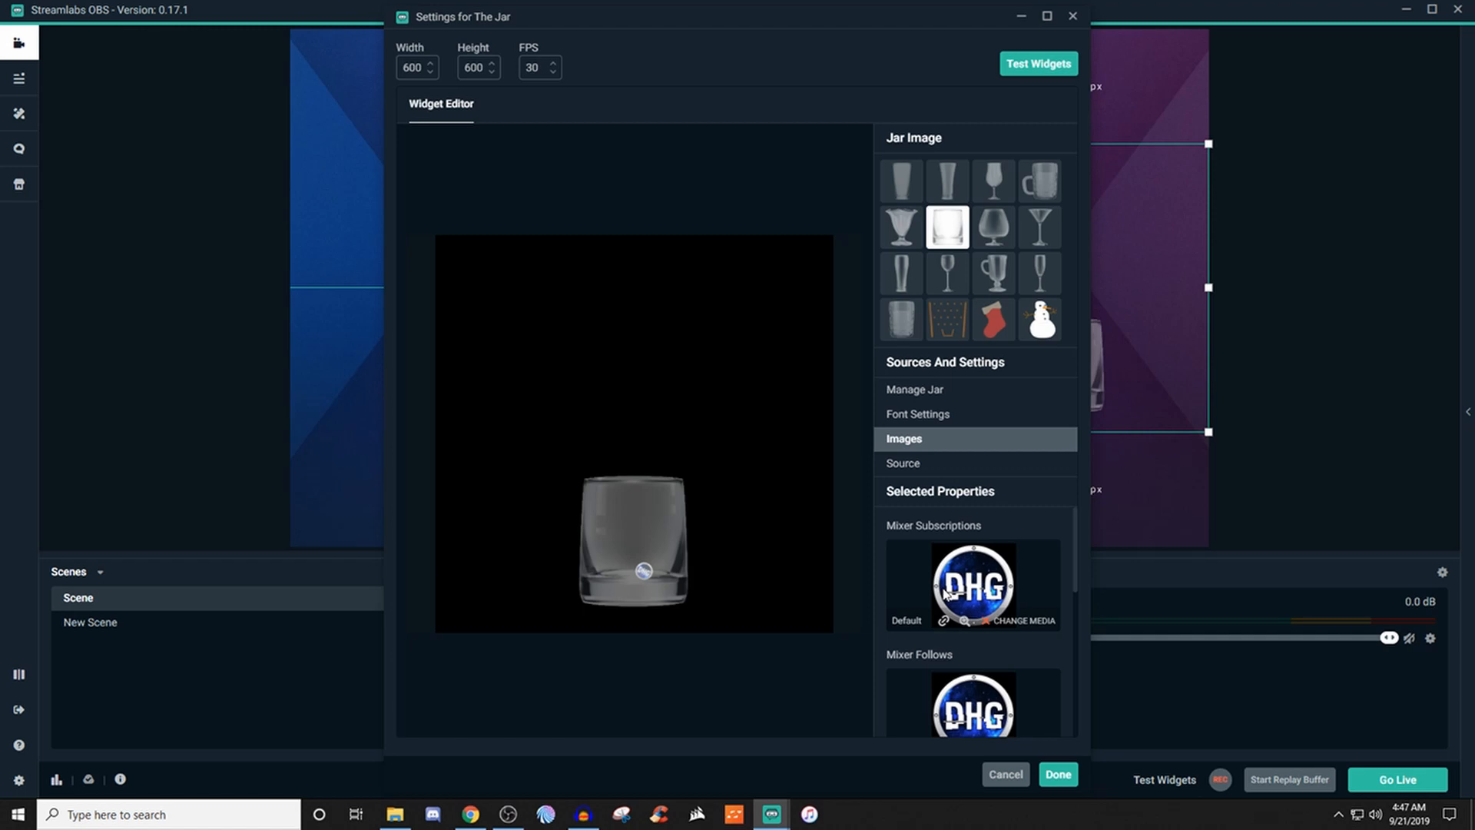
scroll(down, 3)
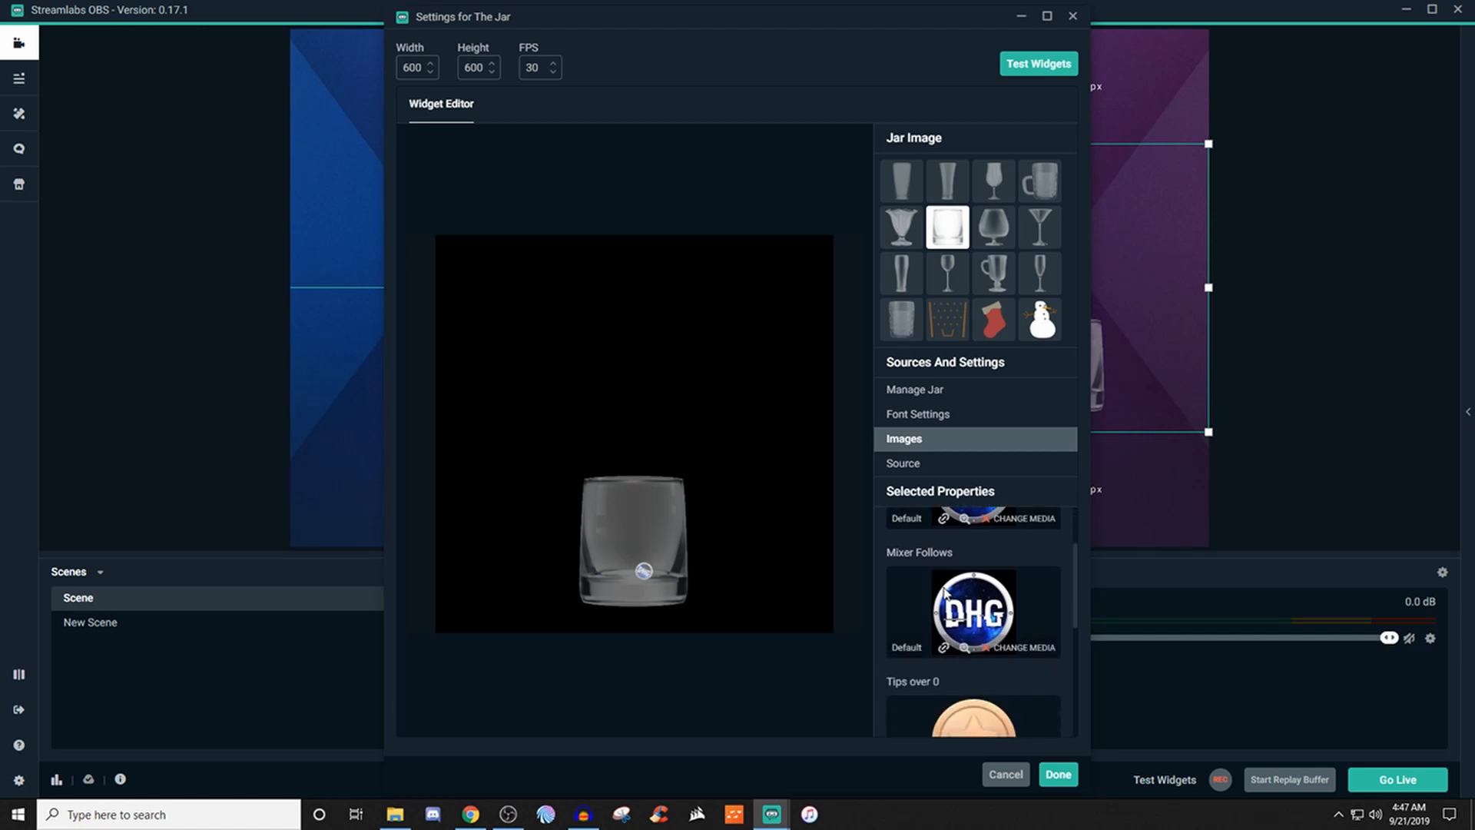
scroll(down, 3)
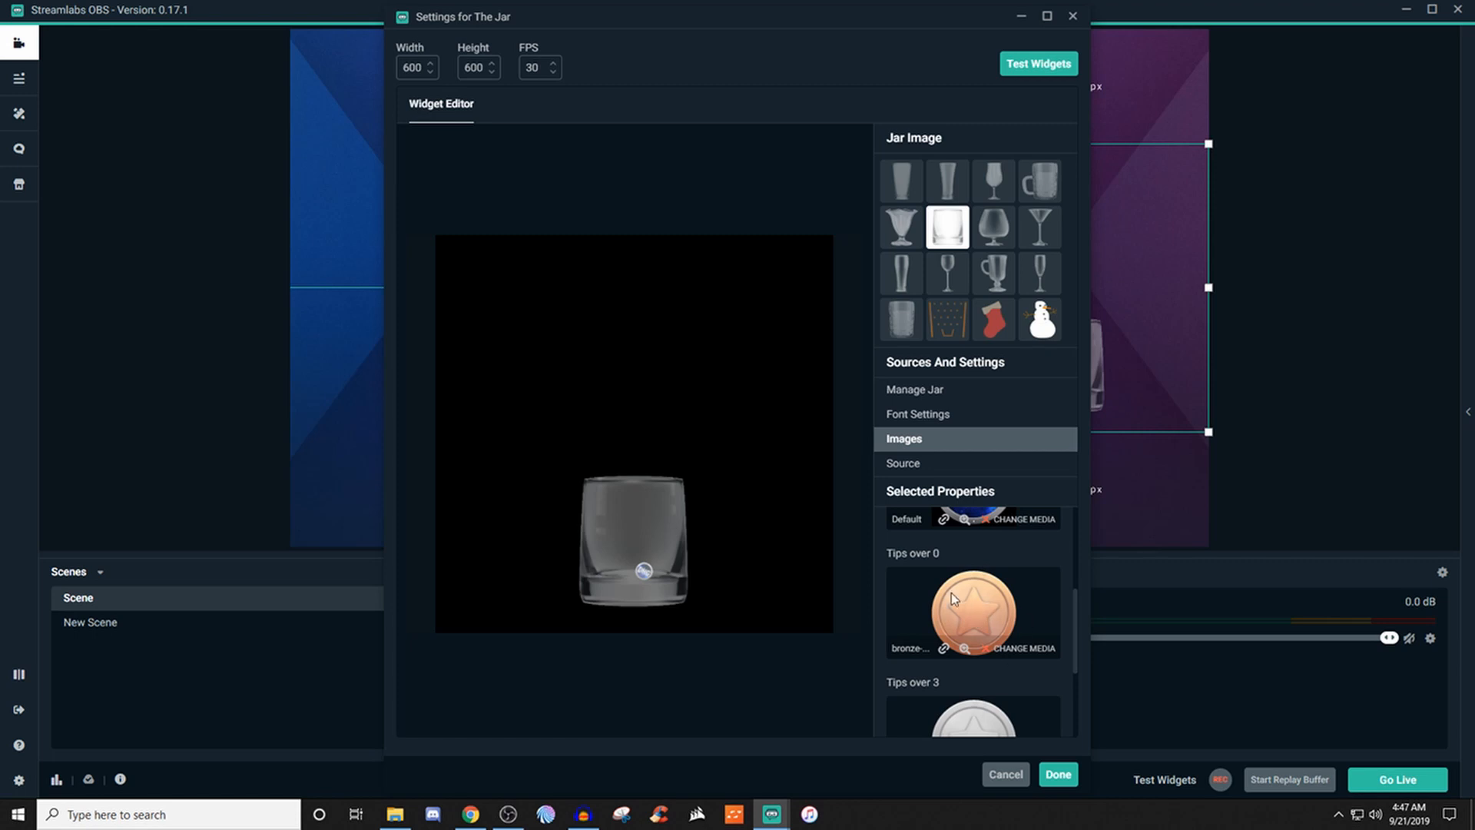
scroll(down, 3)
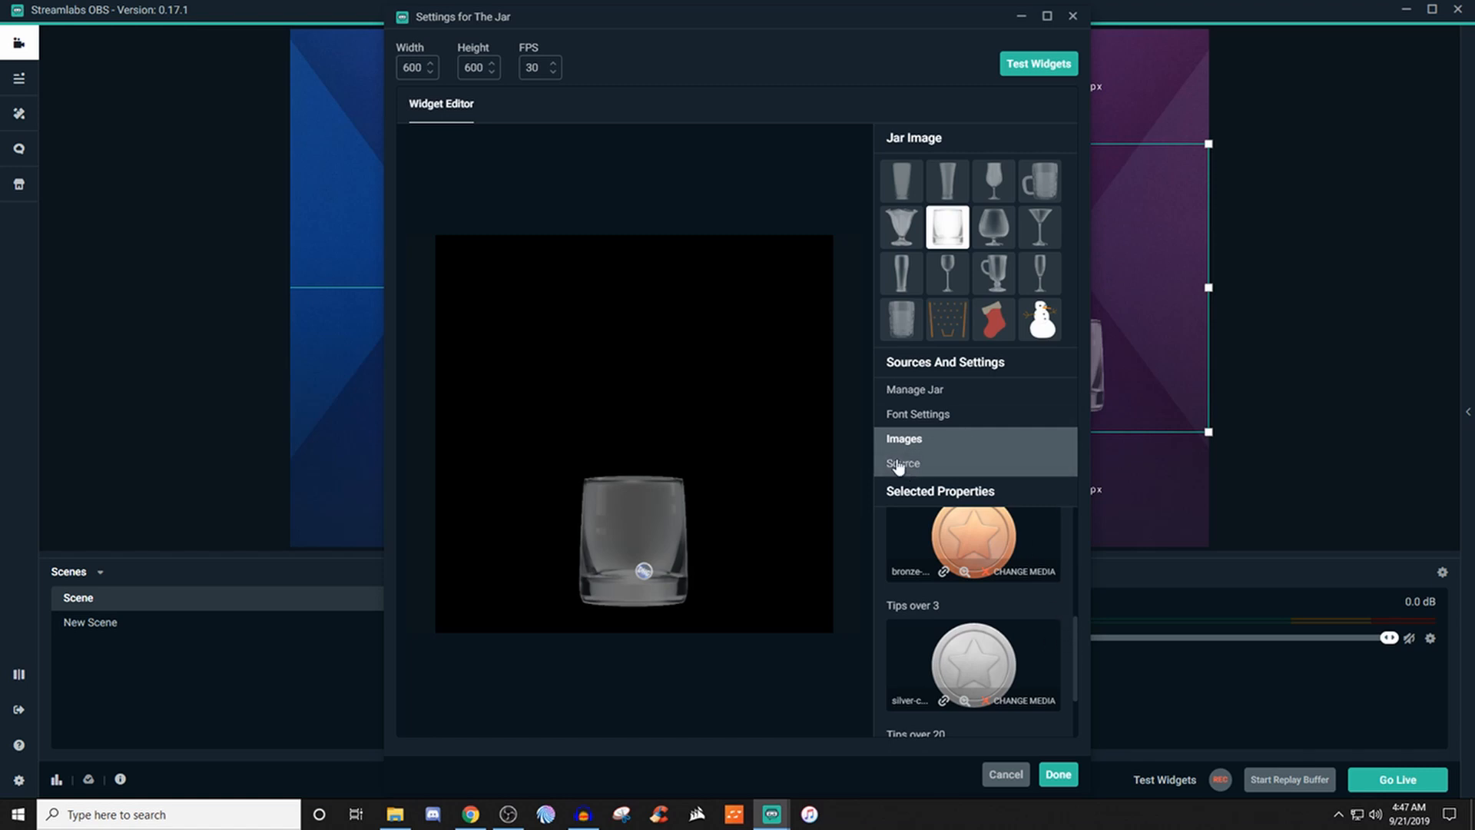
- Show the Source options: shutdown when not visible on, refresh on scene activation off
click(902, 463)
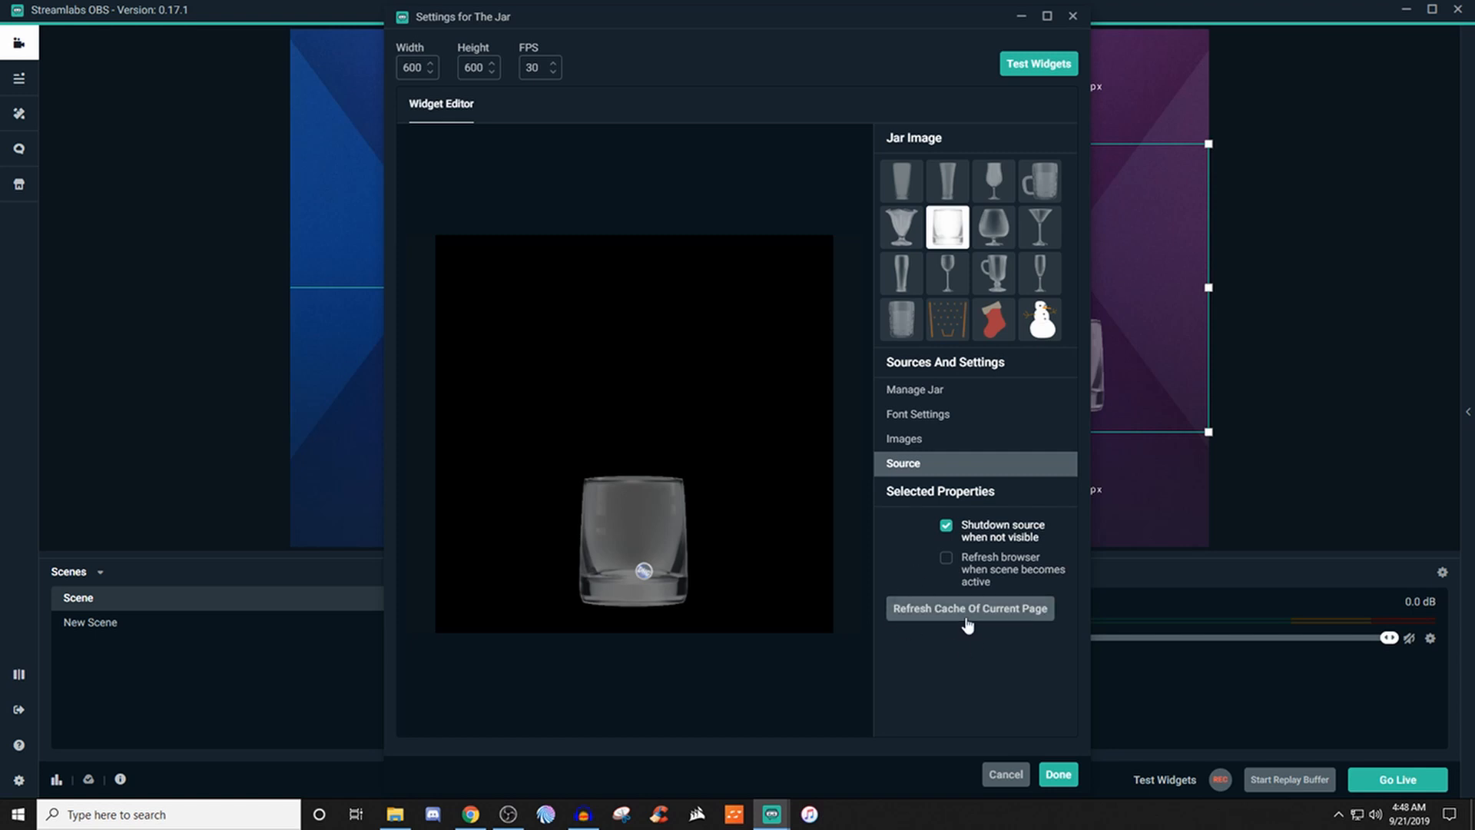
mouse_move(994, 684)
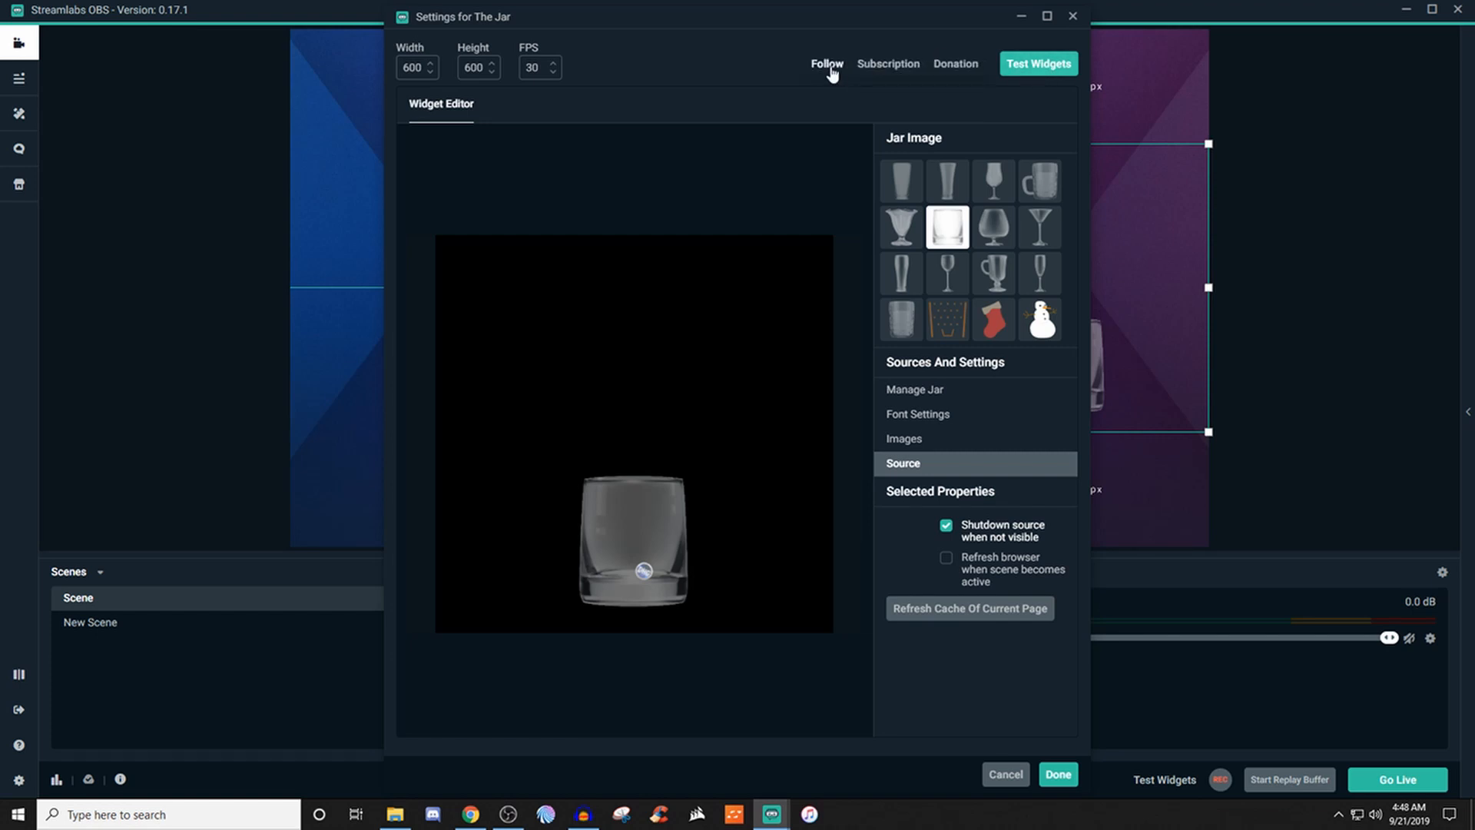
mouse_move(867, 233)
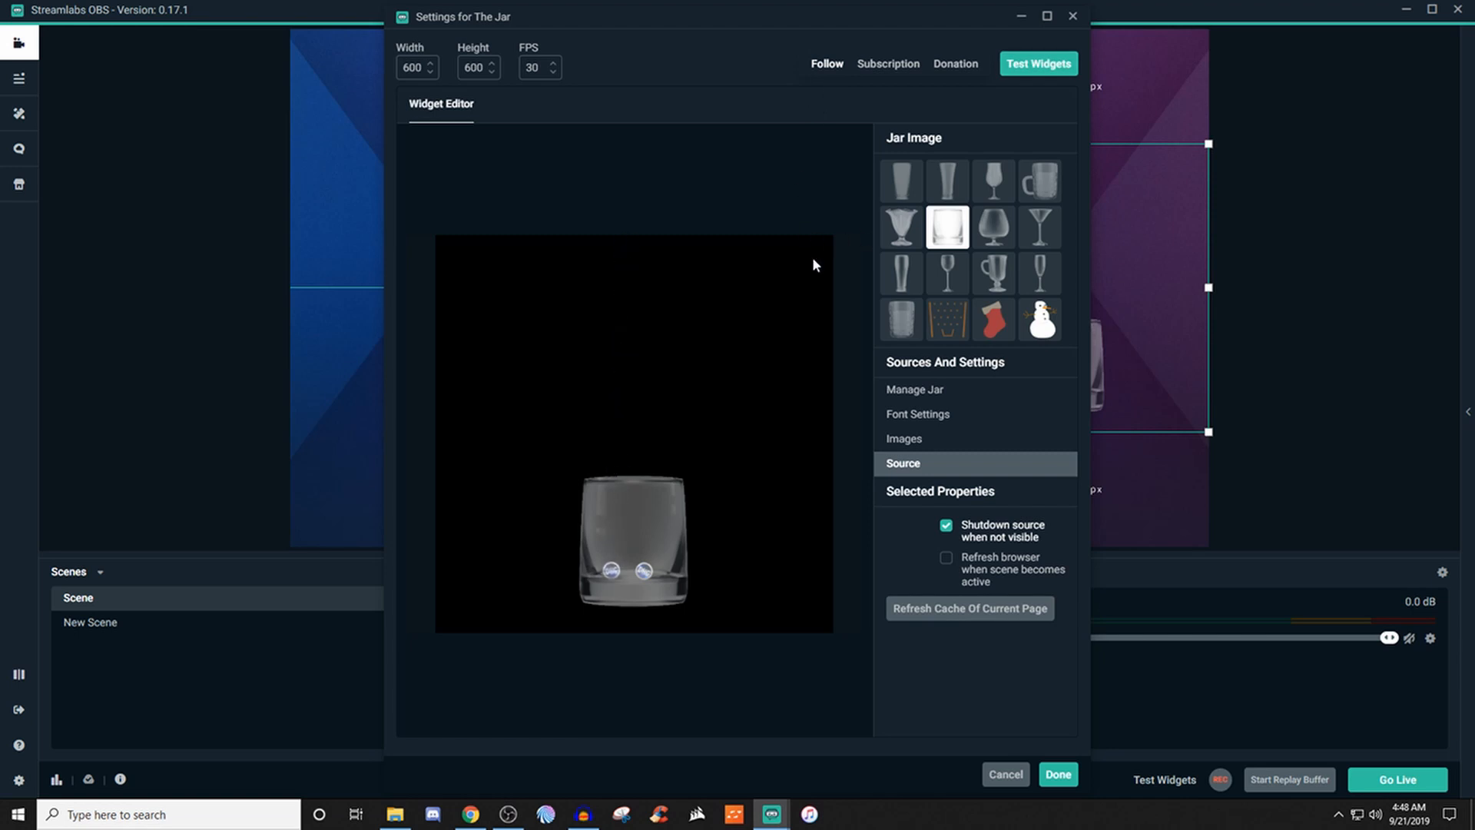
mouse_move(925, 418)
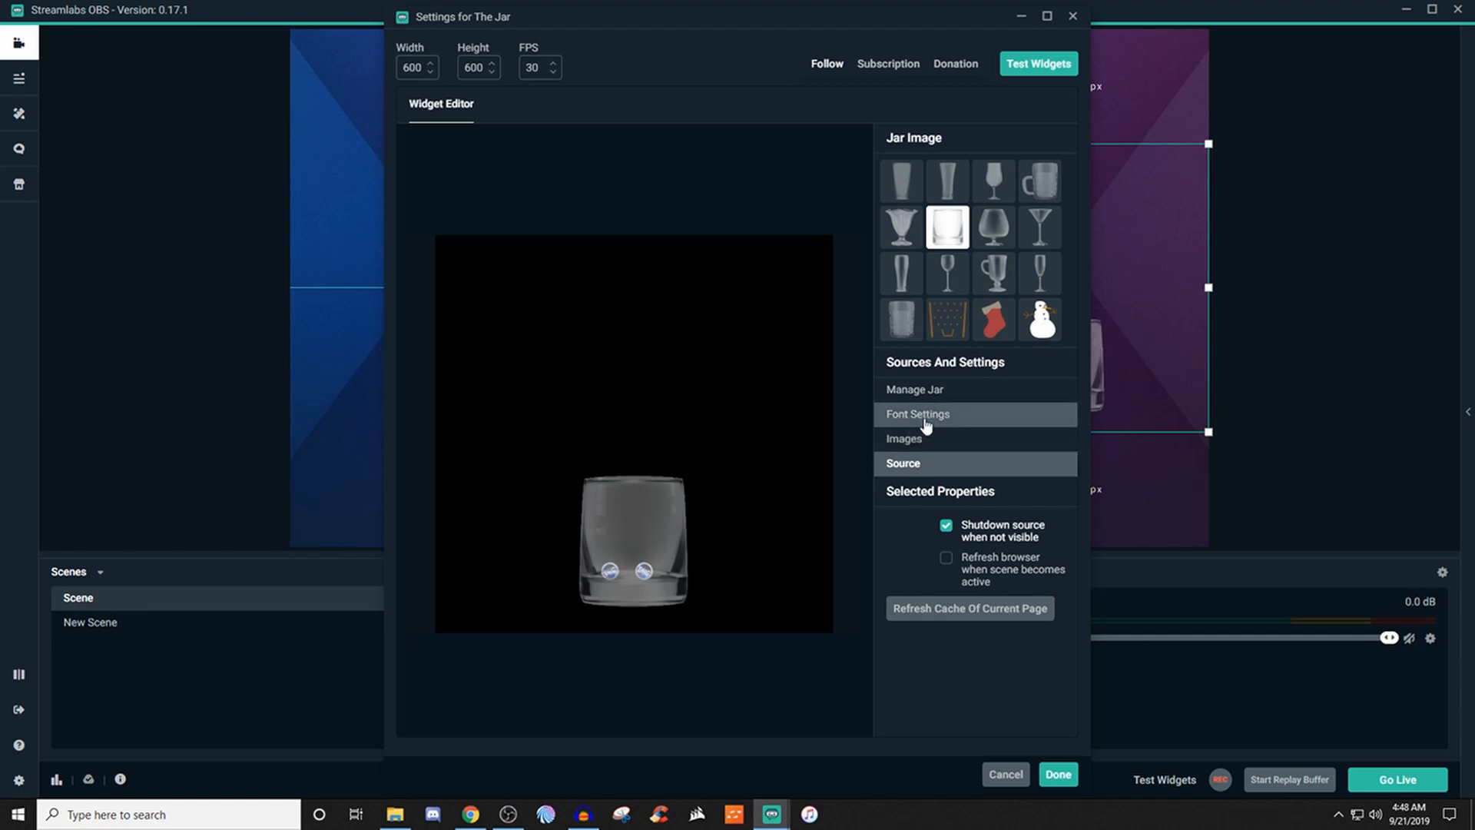
- Enable Show Text in Font Settings and confirm the widget settings with Done
click(919, 414)
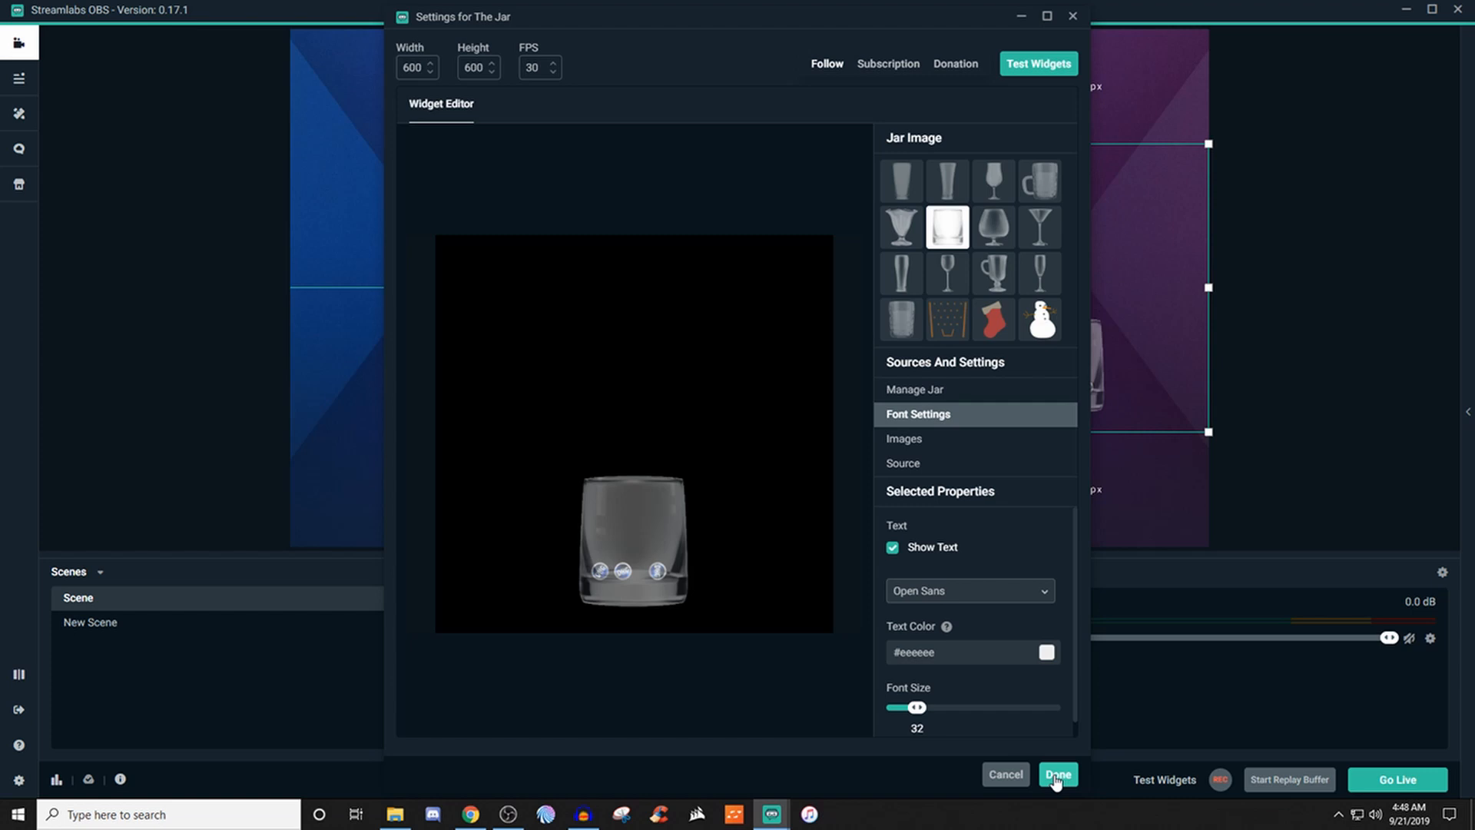
click(1056, 773)
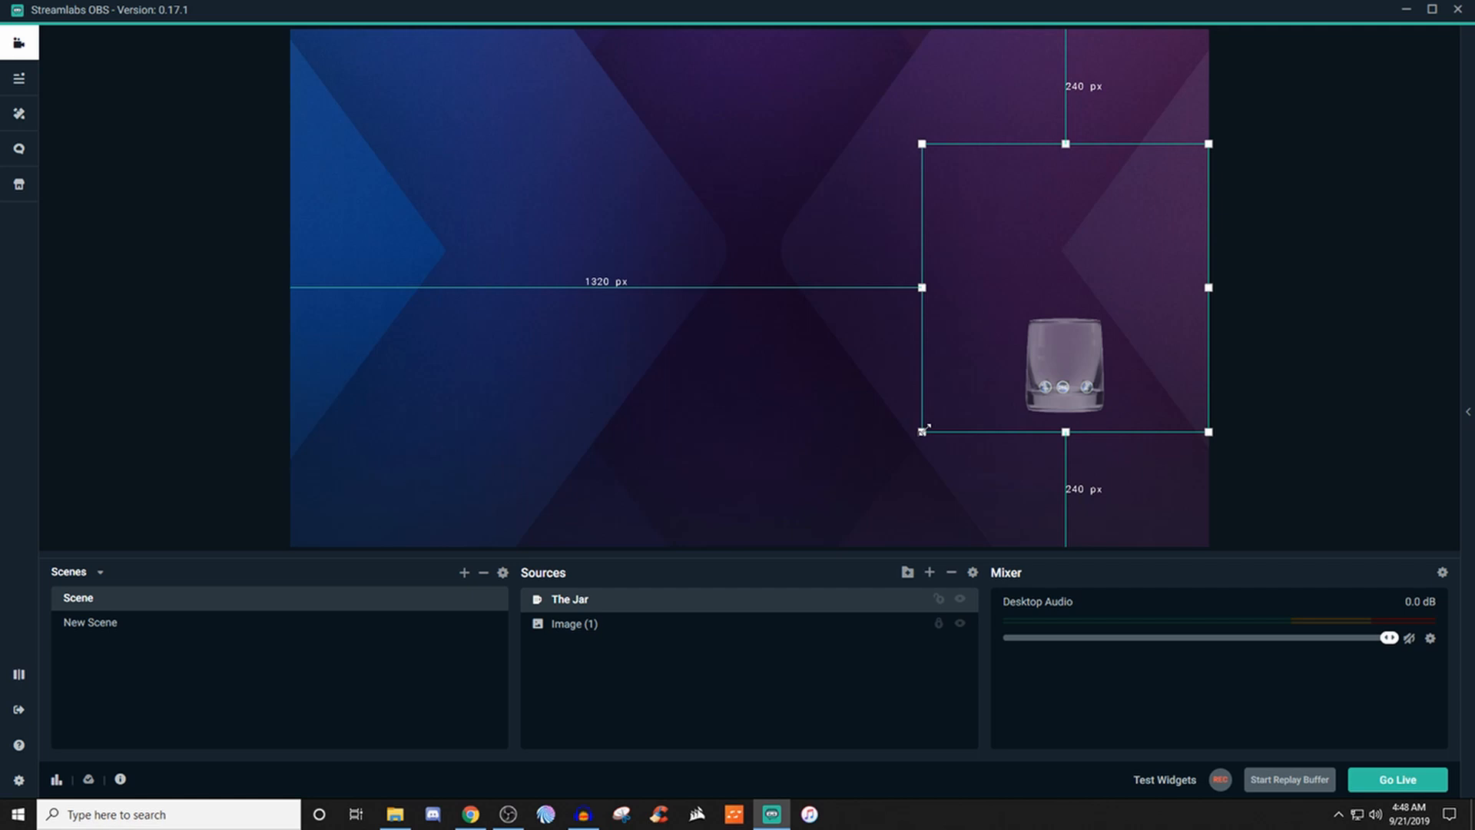
- Shrink The Jar source, then enlarge it again into a box on the right side of the canvas
drag(923, 430, 979, 373)
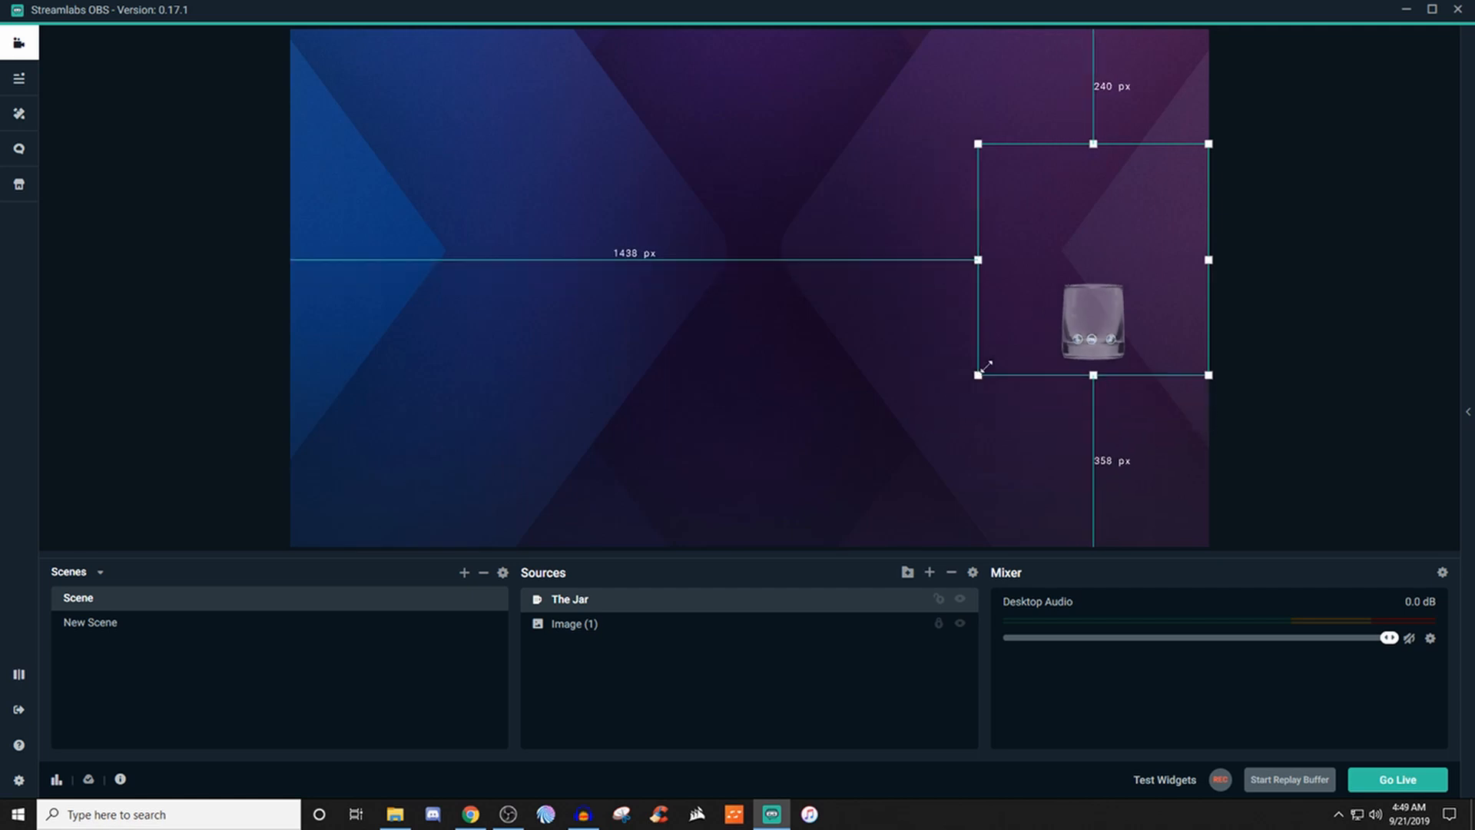
drag(980, 375, 841, 518)
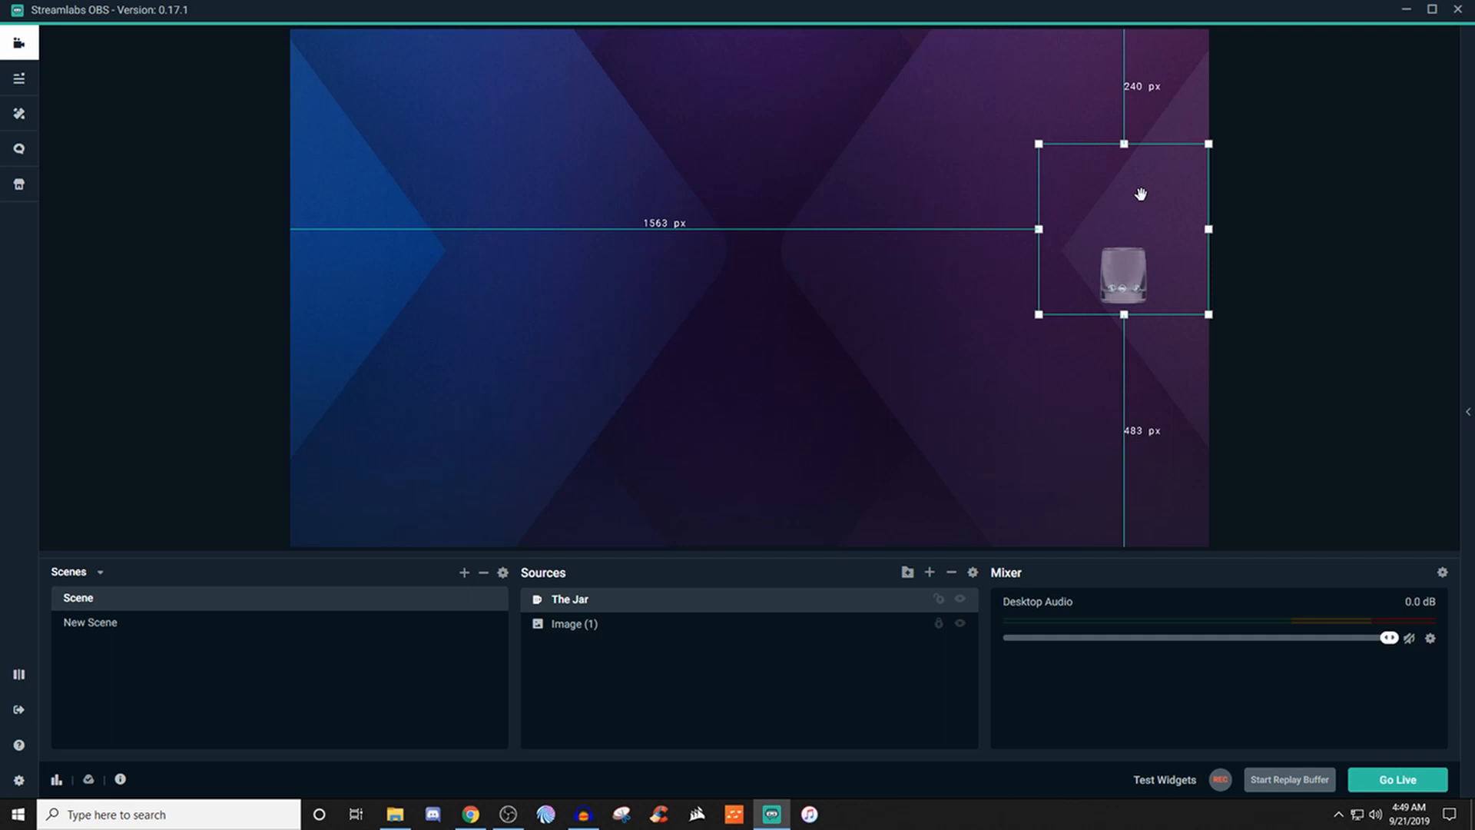
mouse_move(1178, 191)
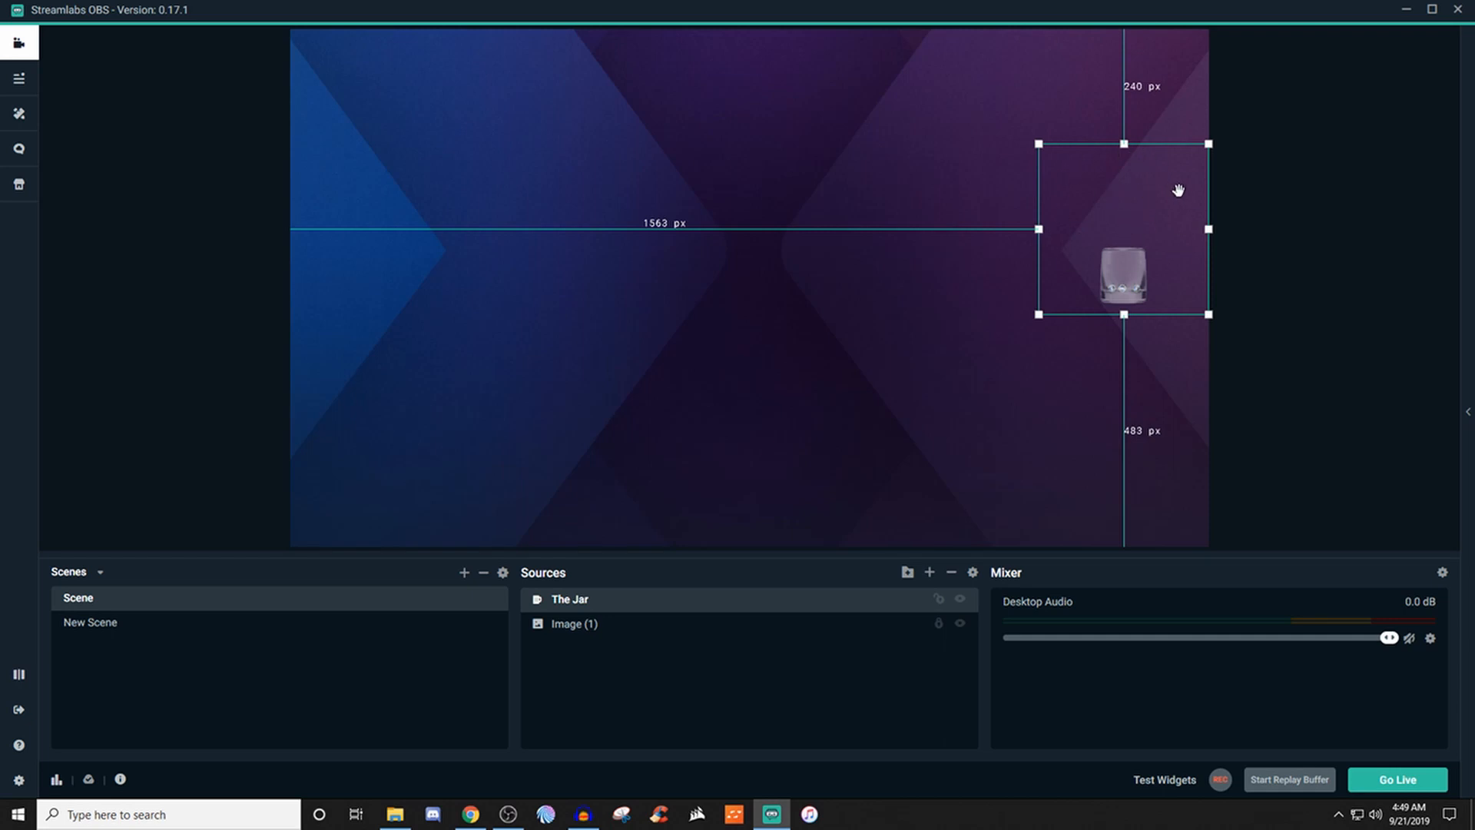
mouse_move(1136, 168)
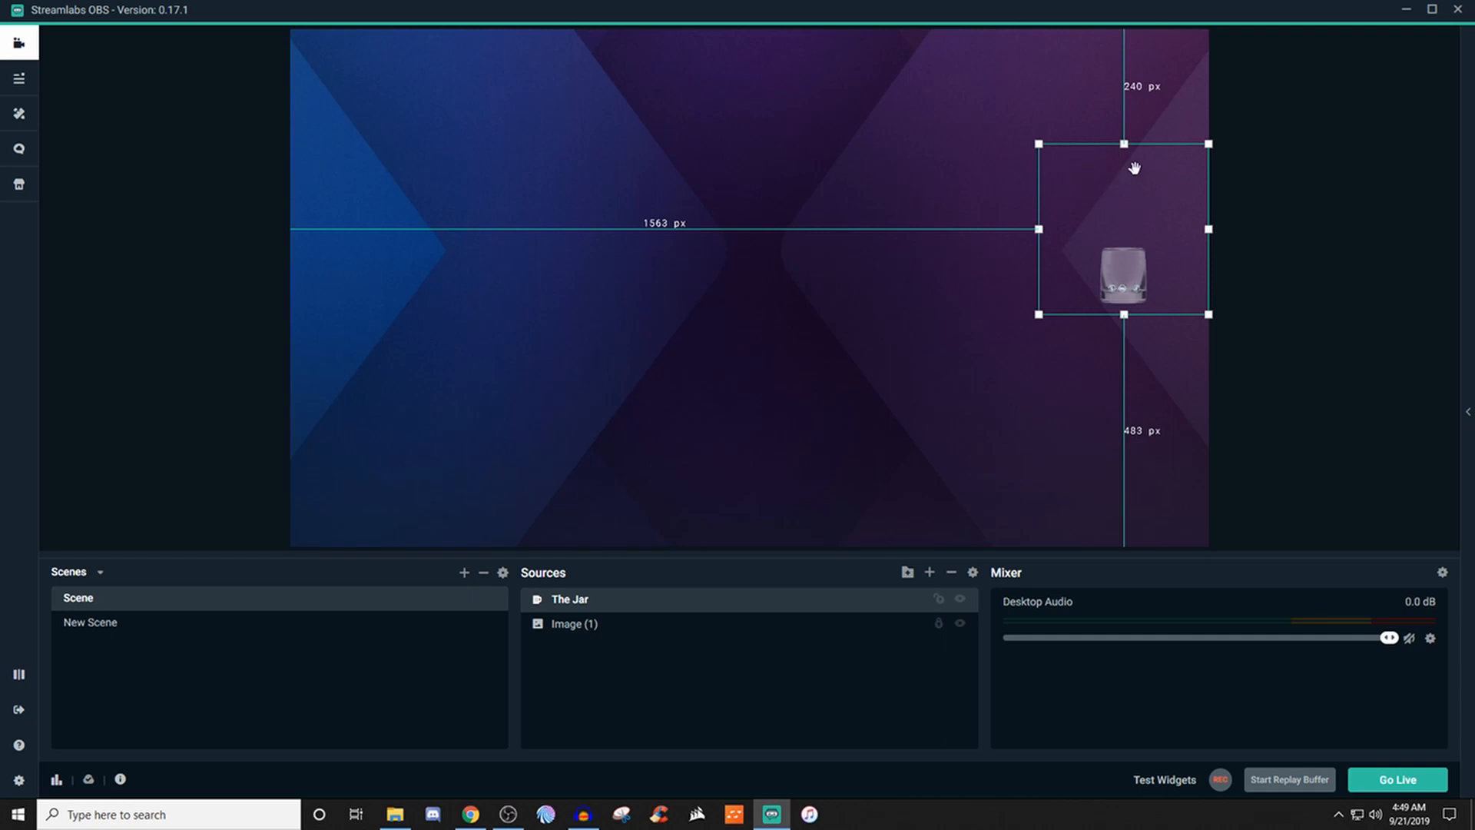
mouse_move(1105, 341)
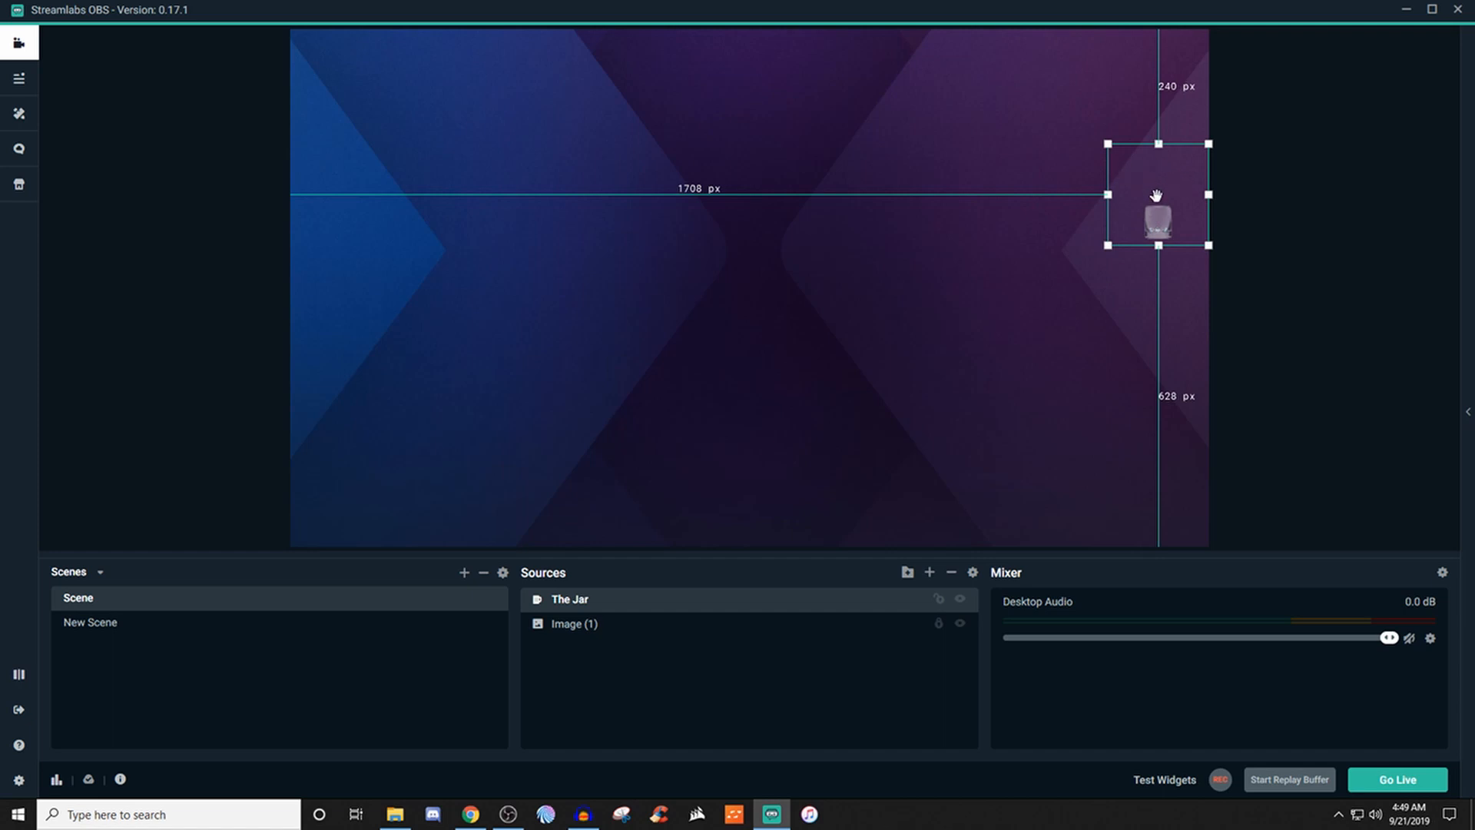
mouse_move(1108, 246)
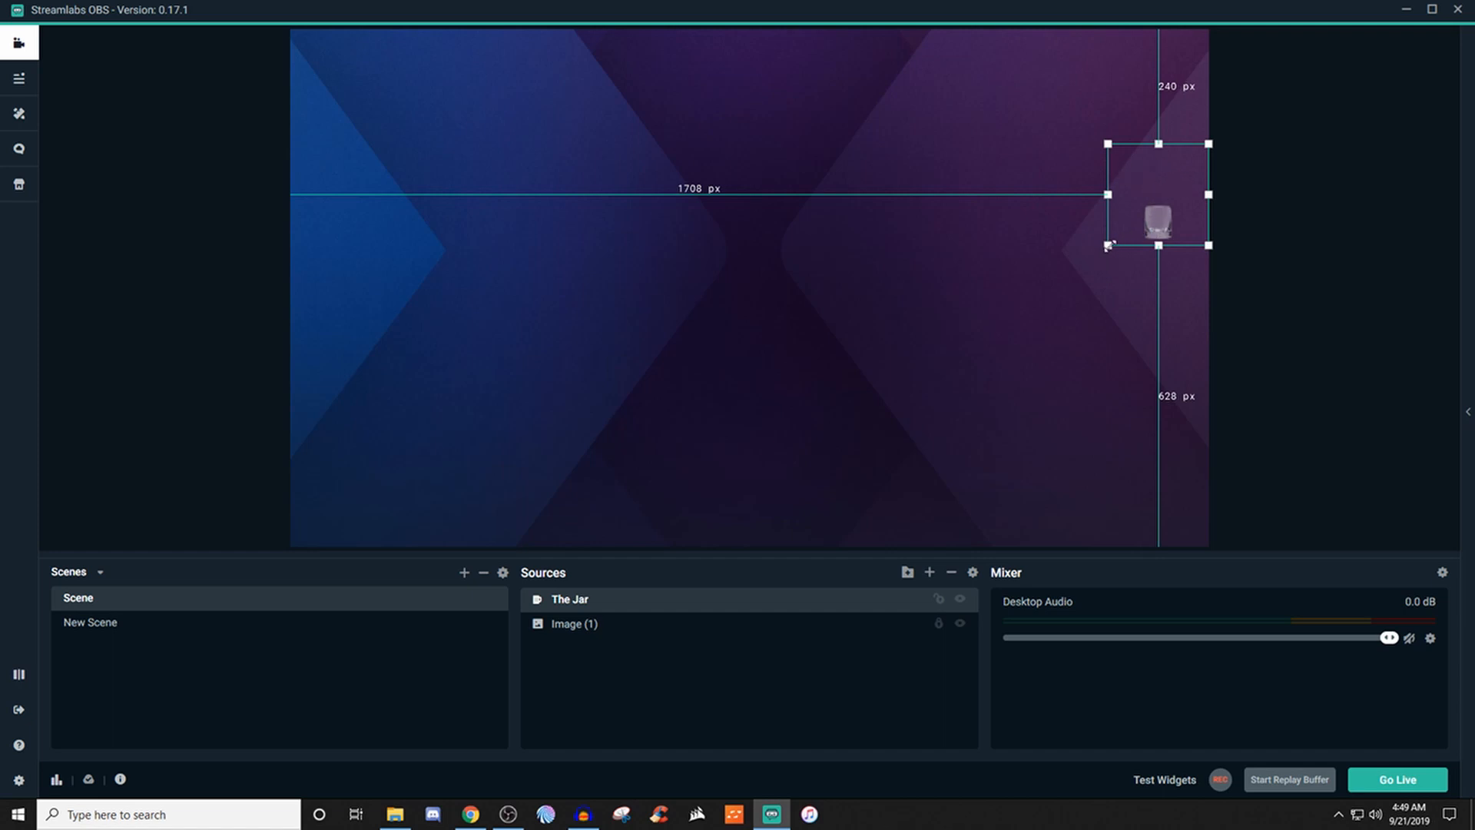
drag(1108, 246, 928, 425)
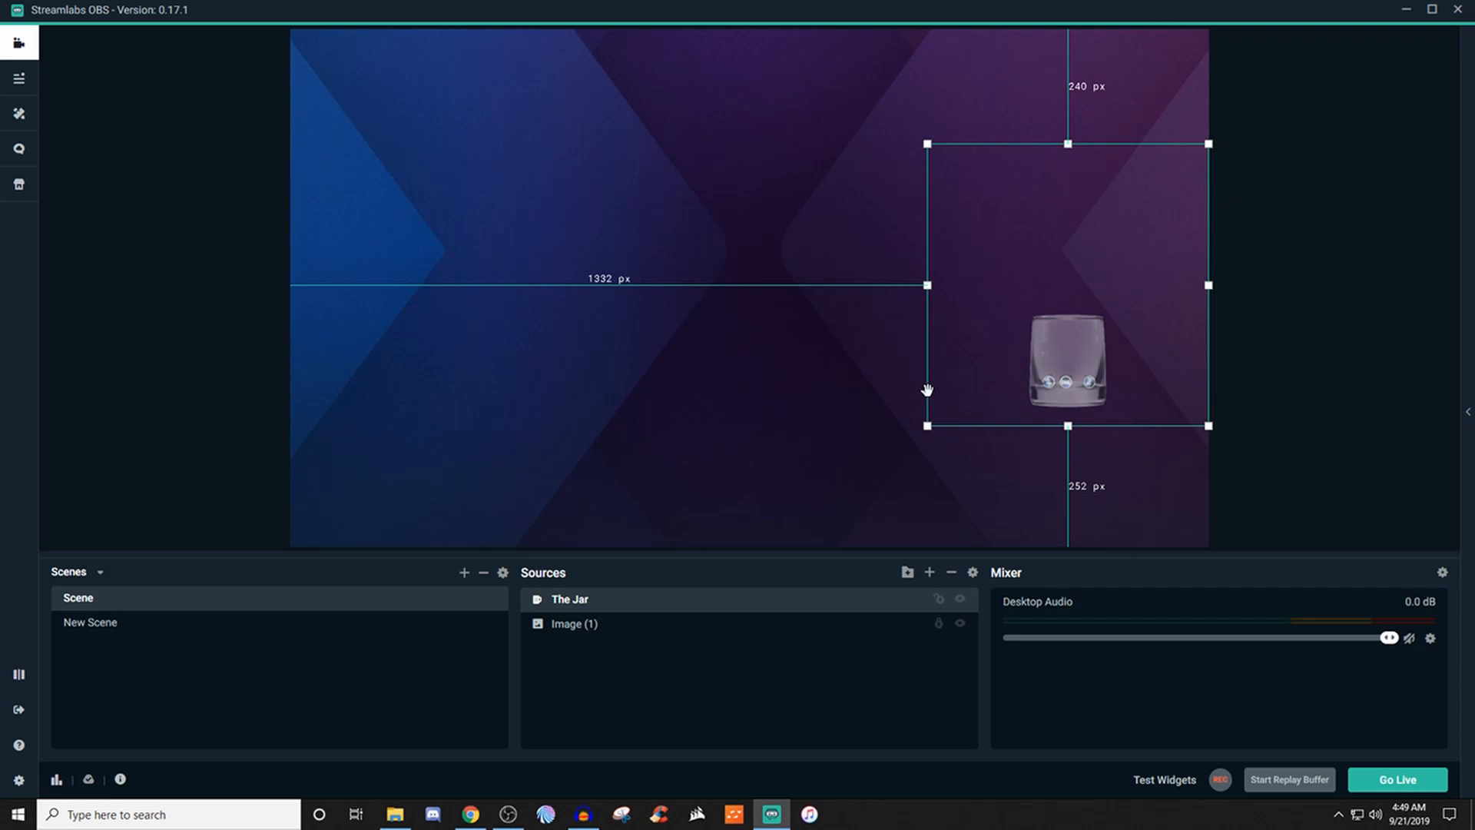
mouse_move(929, 404)
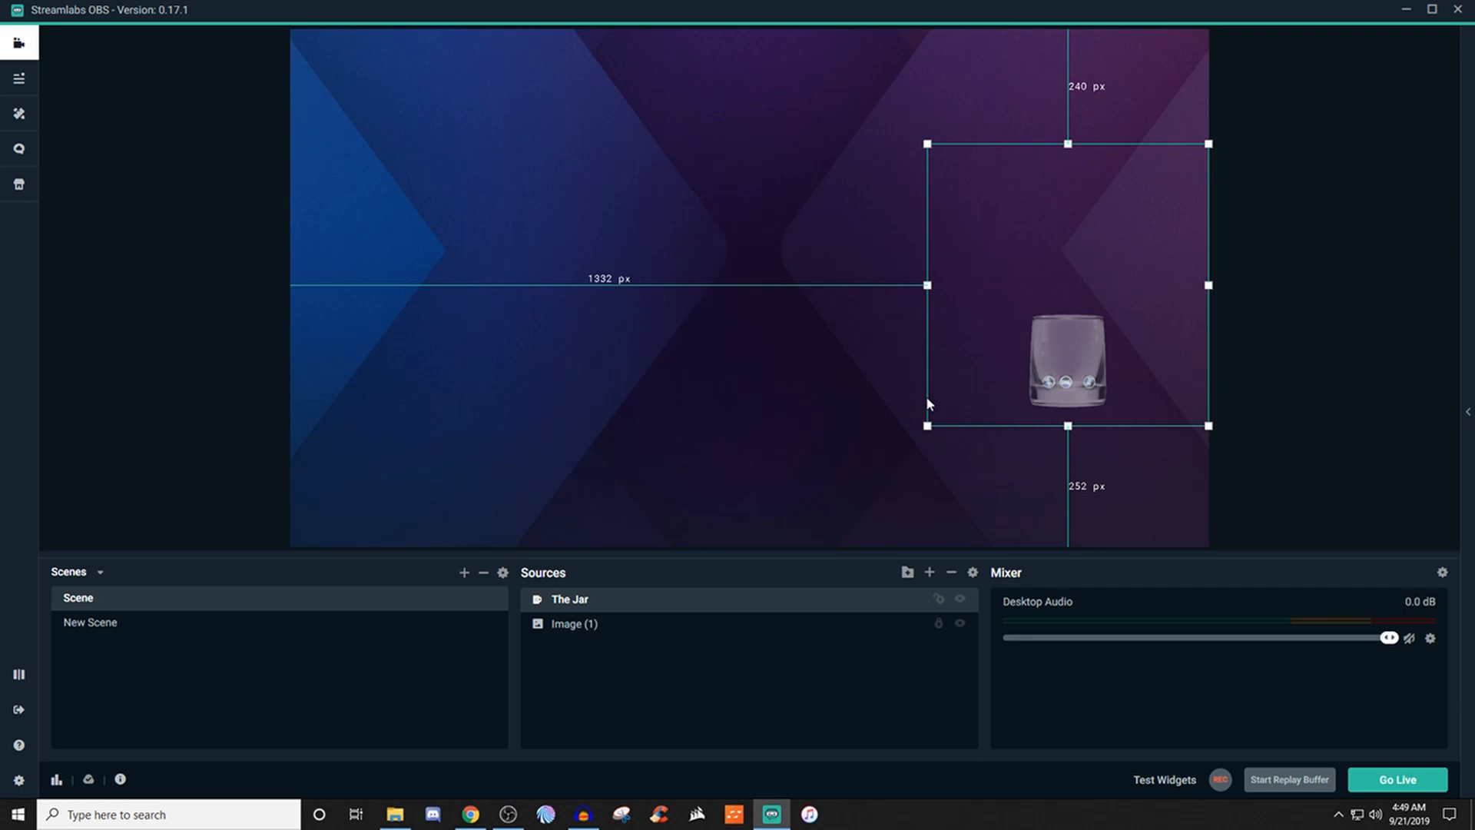